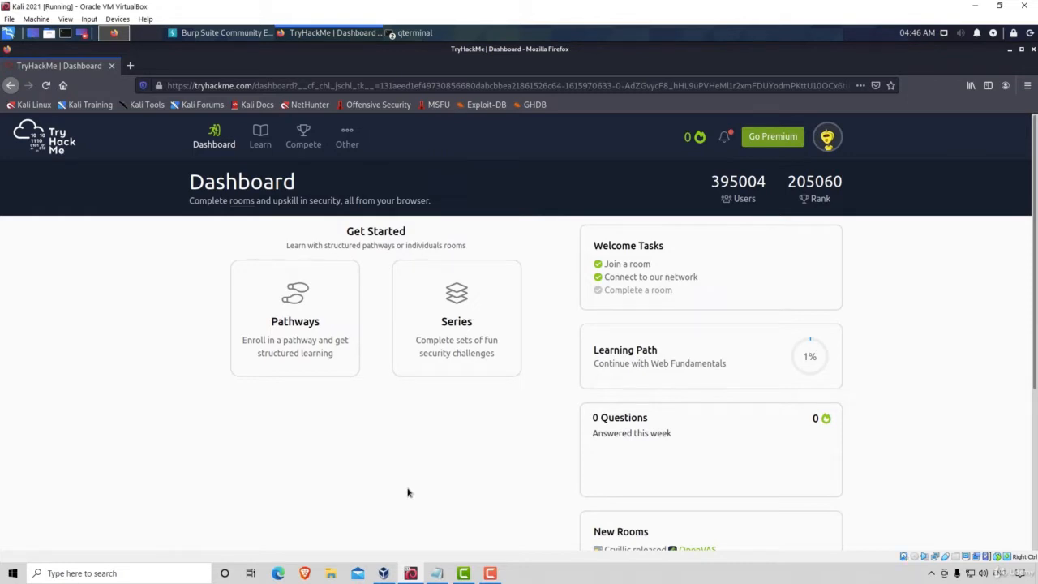
mouse_move(218, 425)
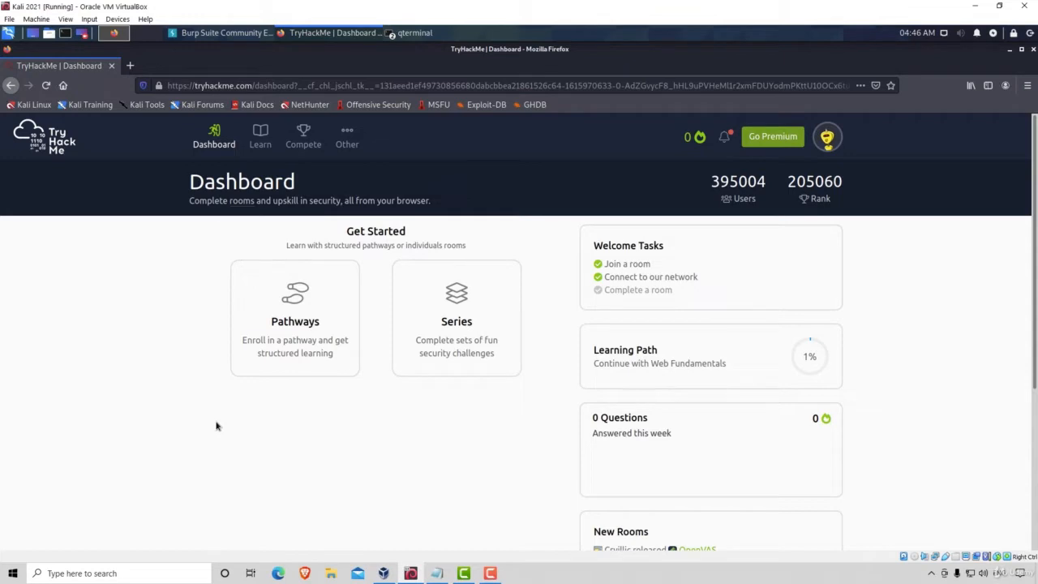
mouse_move(566, 305)
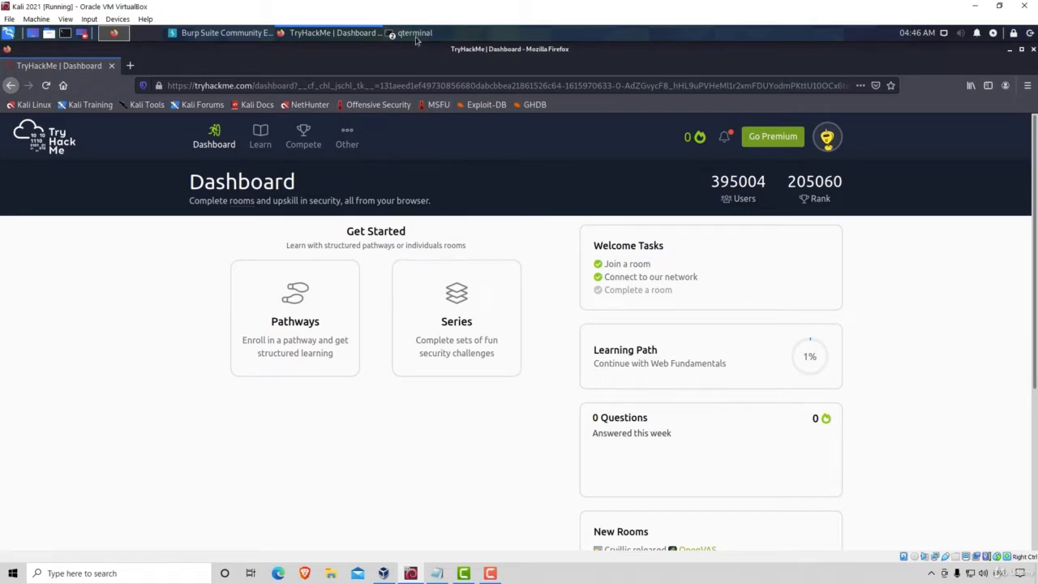
Bring the qterminal window to the front from the TryHackMe dashboard
click(225, 32)
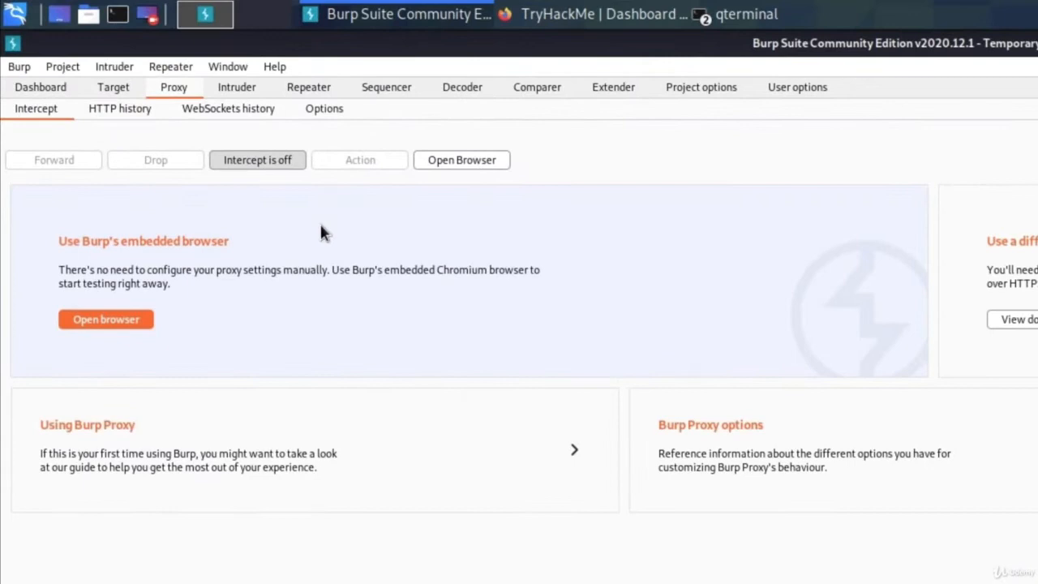
mouse_move(275, 195)
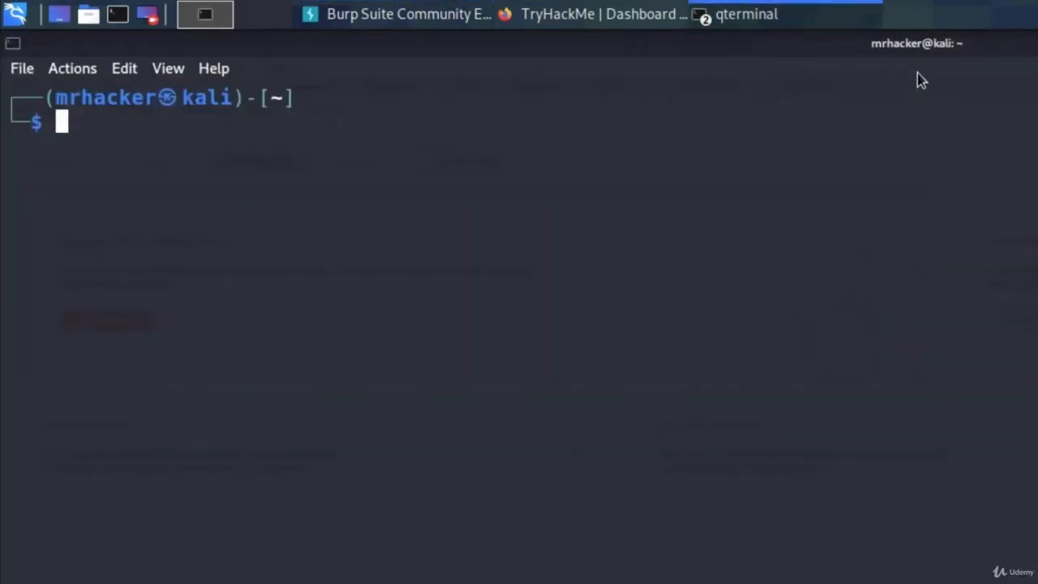
Start the VPN from ~/Downloads with sudo openvpn printmrhacker.ovpn and the password
text(ls)
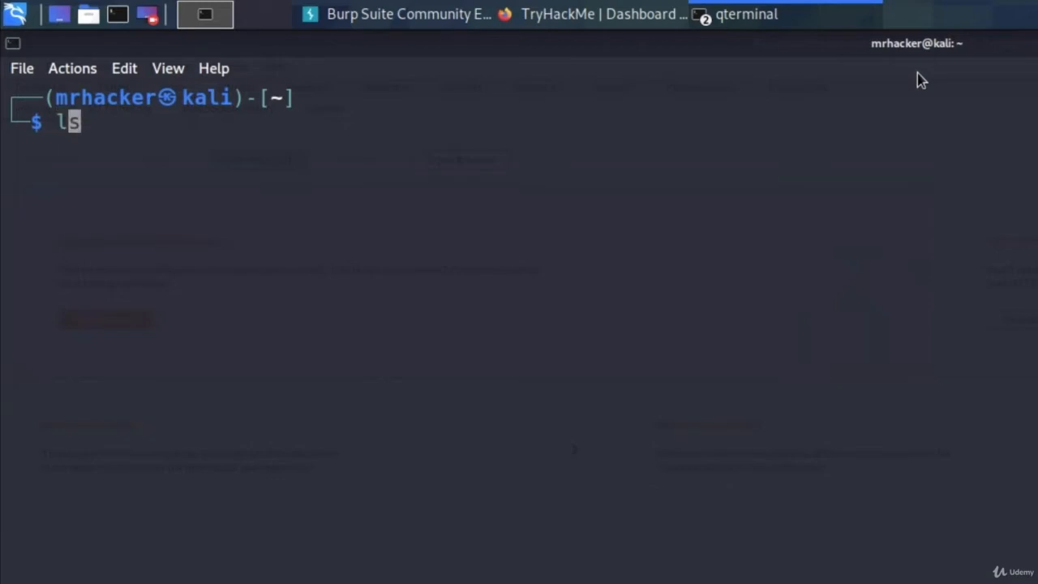
text(cd /home/mrhacker/Downloads)
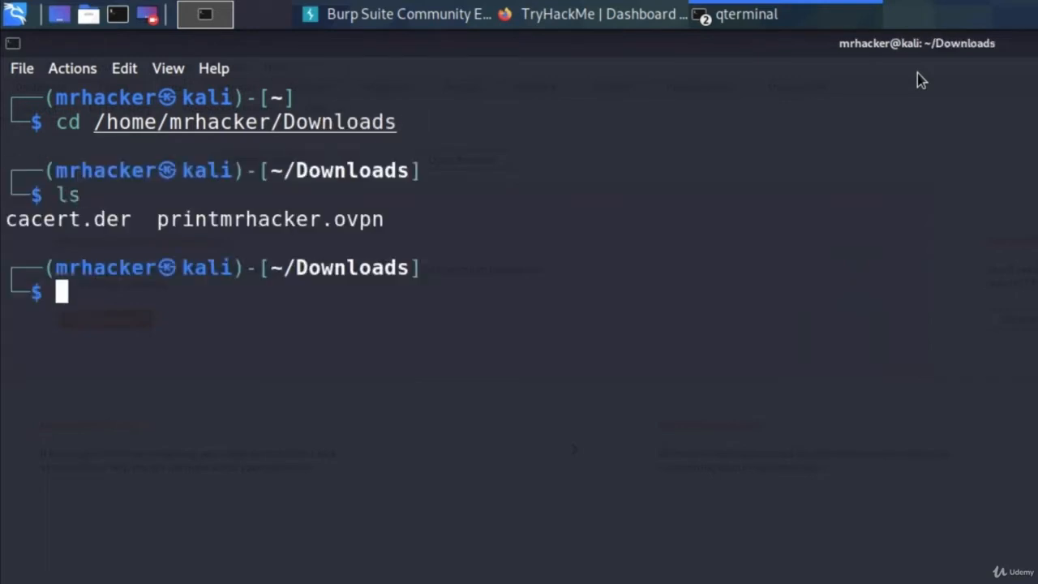
text(sudo openvpn printmrhacker.ovpn)
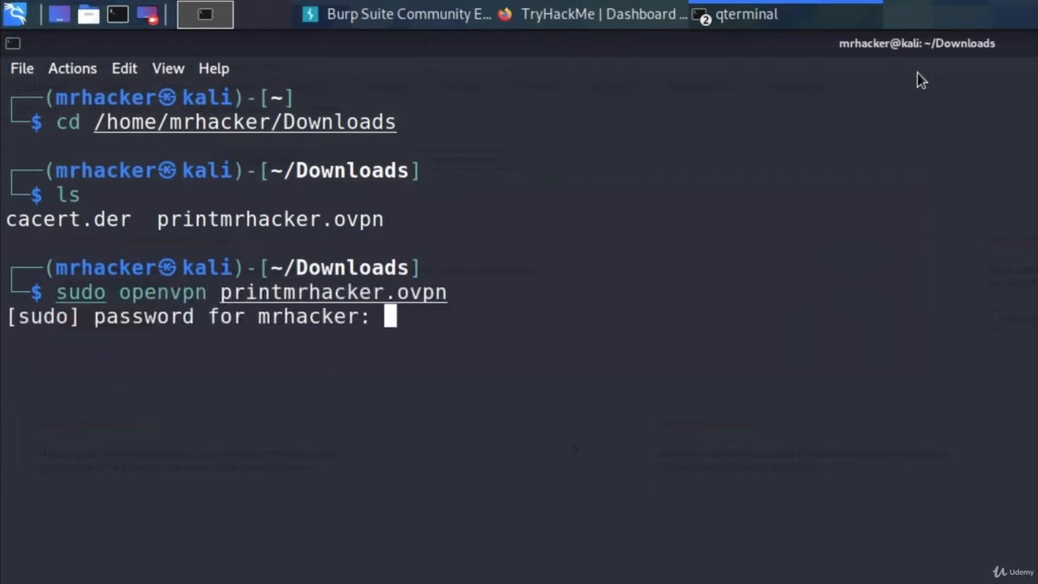
key(Return)
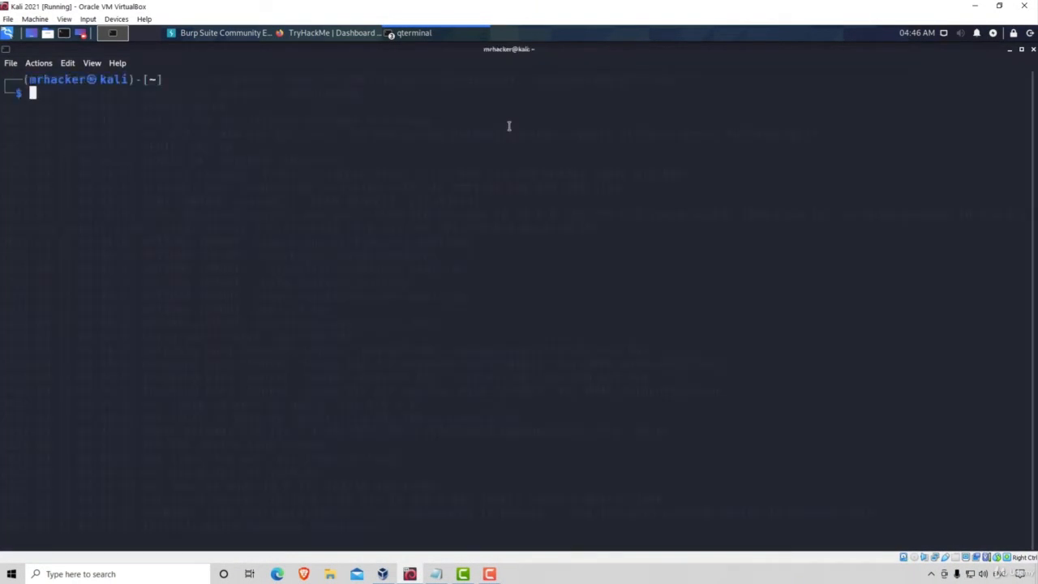
Run ifconfig and highlight the tun0 interface address 10.8.172.204
text(ifconfig)
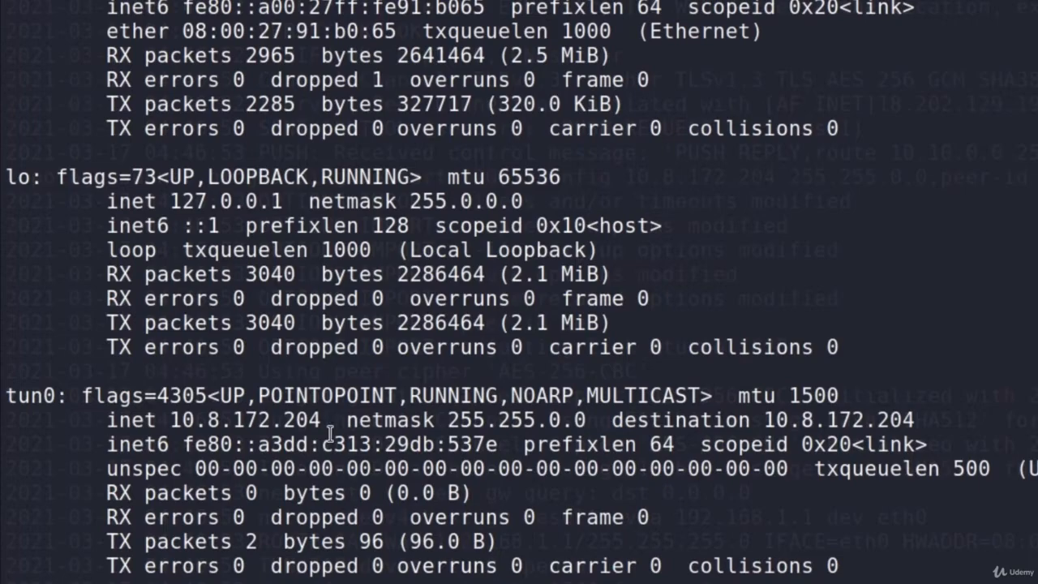
double_click(243, 419)
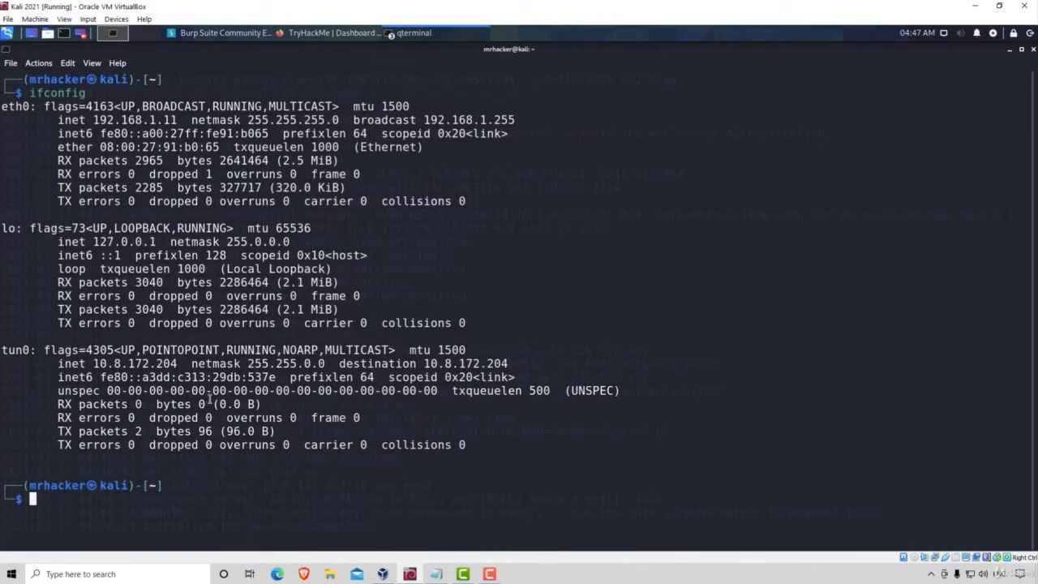
Return to the browser and choose Web Hacking Fundamentals from the Learn modules
click(328, 33)
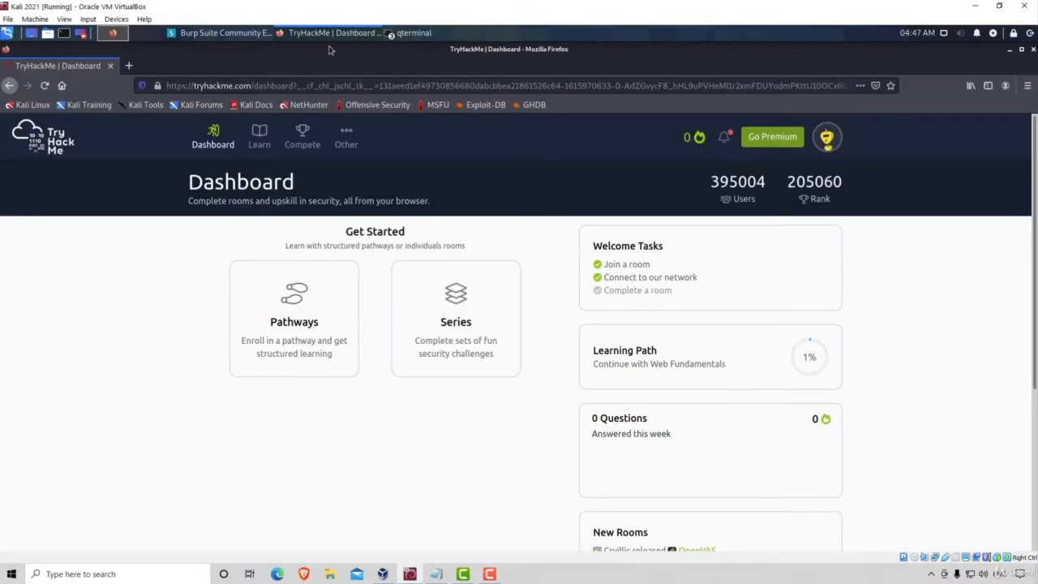
mouse_move(360, 216)
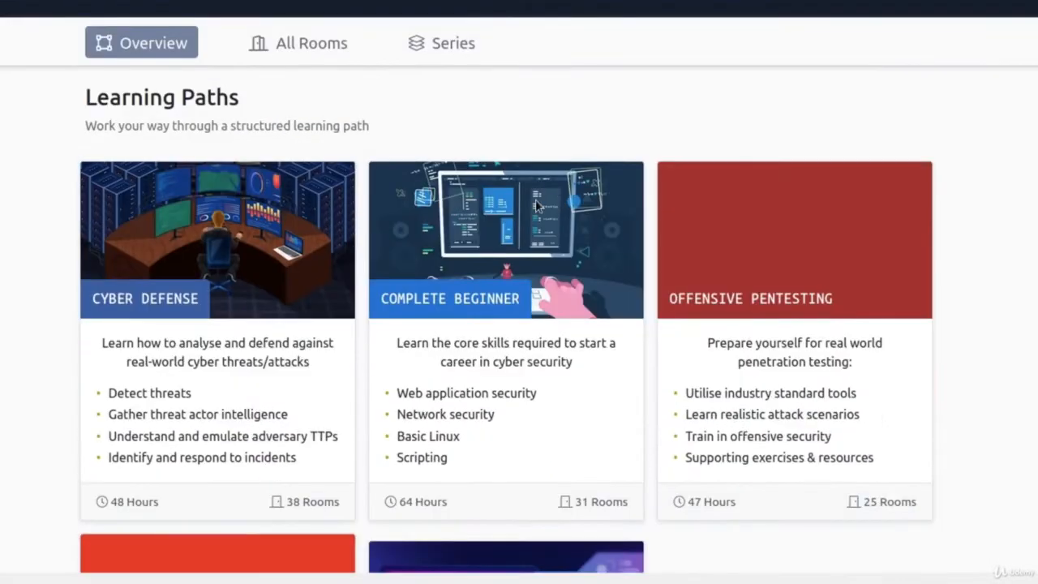
scroll(down, 3)
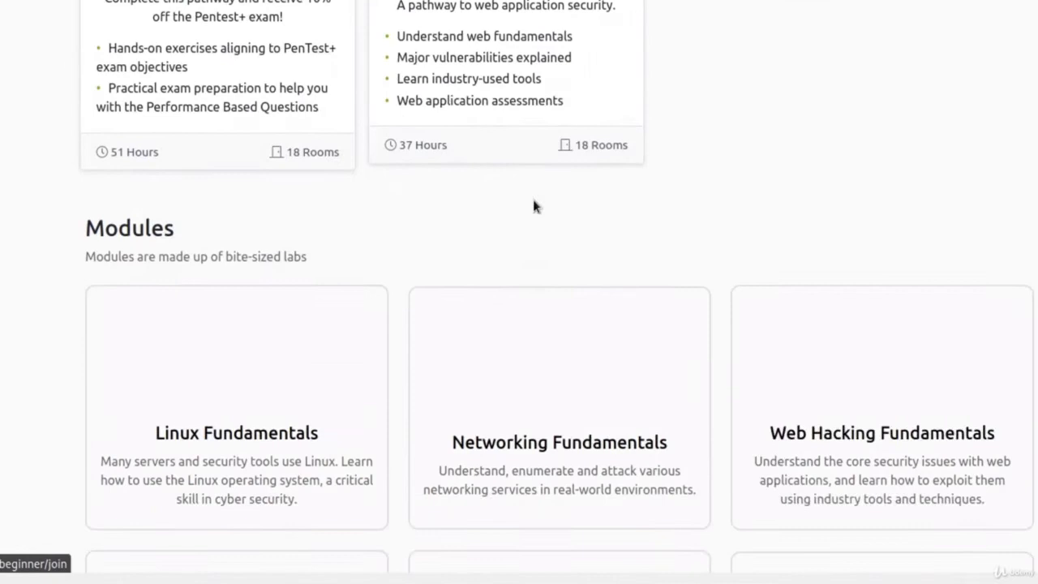
scroll(down, 3)
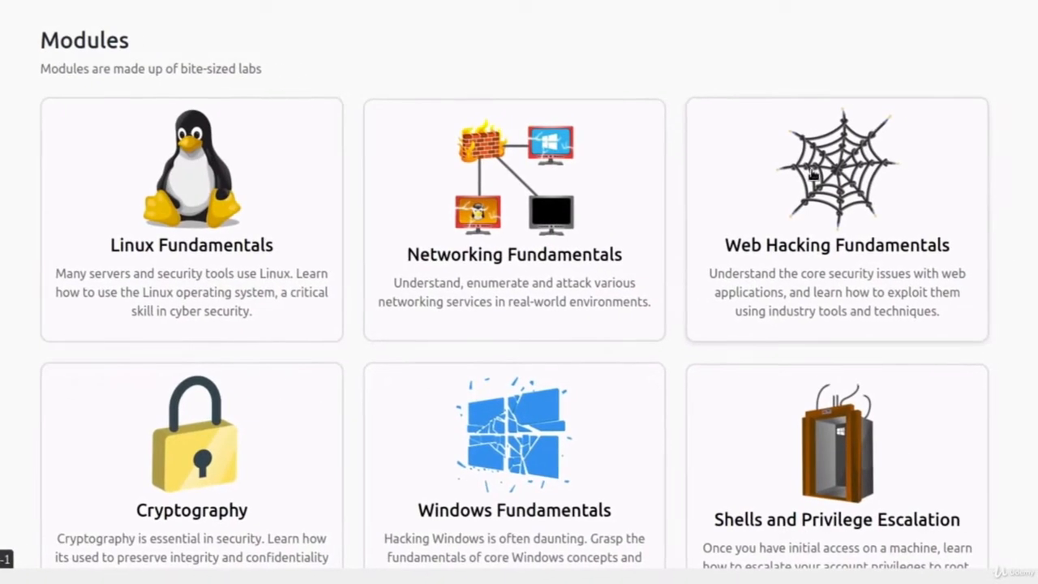
mouse_move(954, 256)
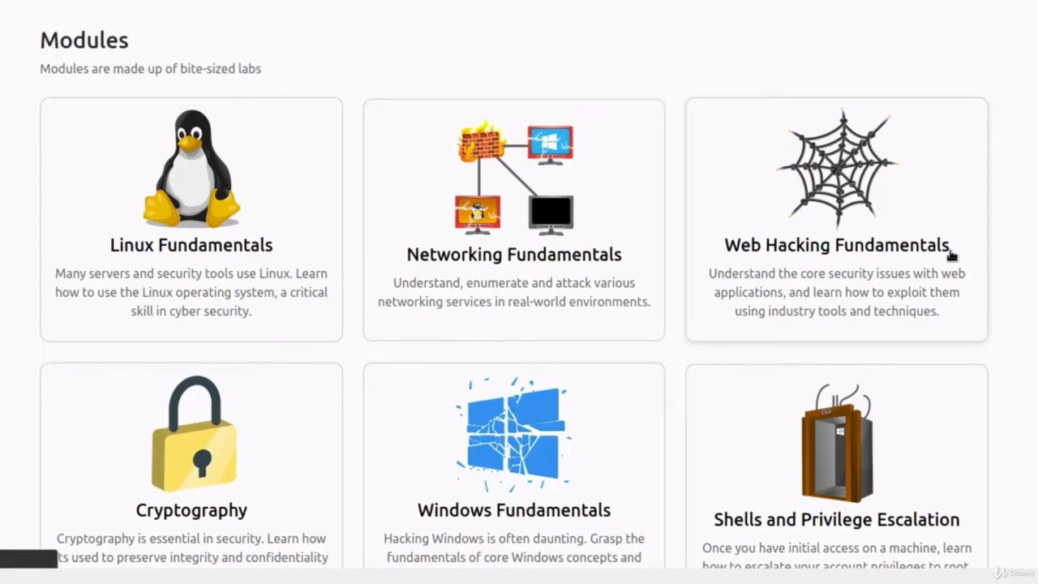
click(834, 245)
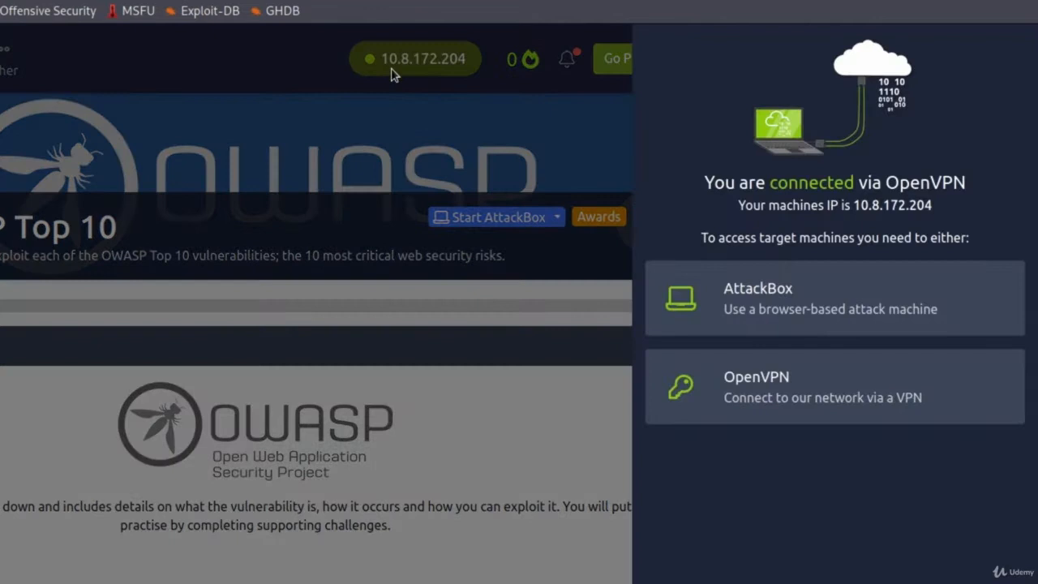
mouse_move(739, 207)
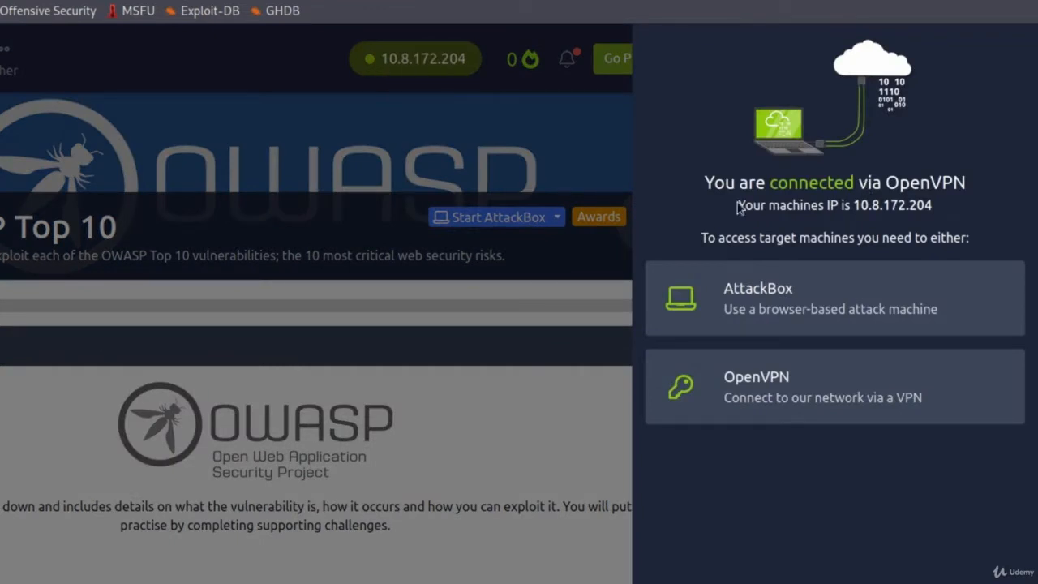
mouse_move(905, 201)
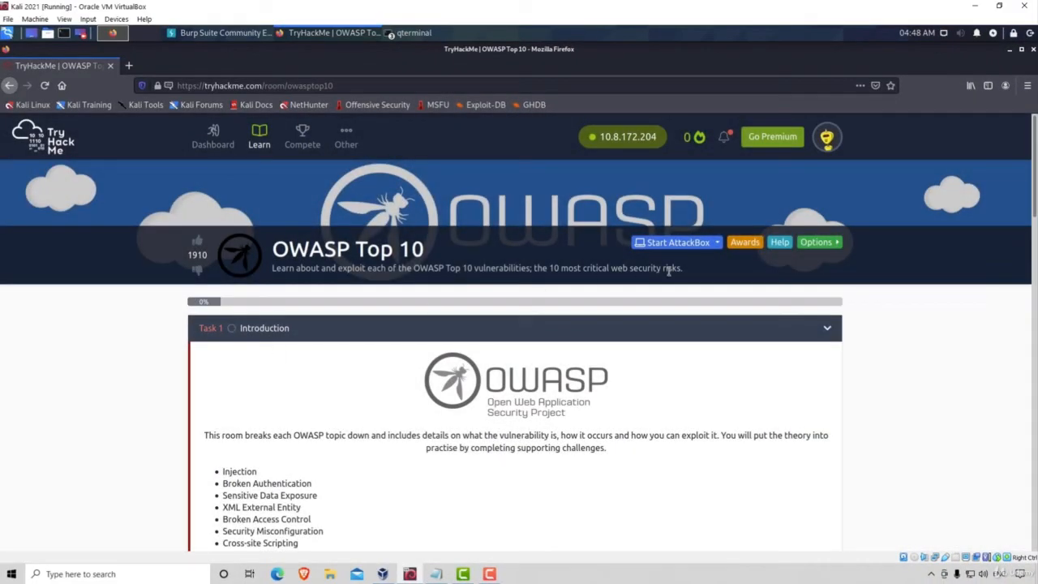
mouse_move(656, 162)
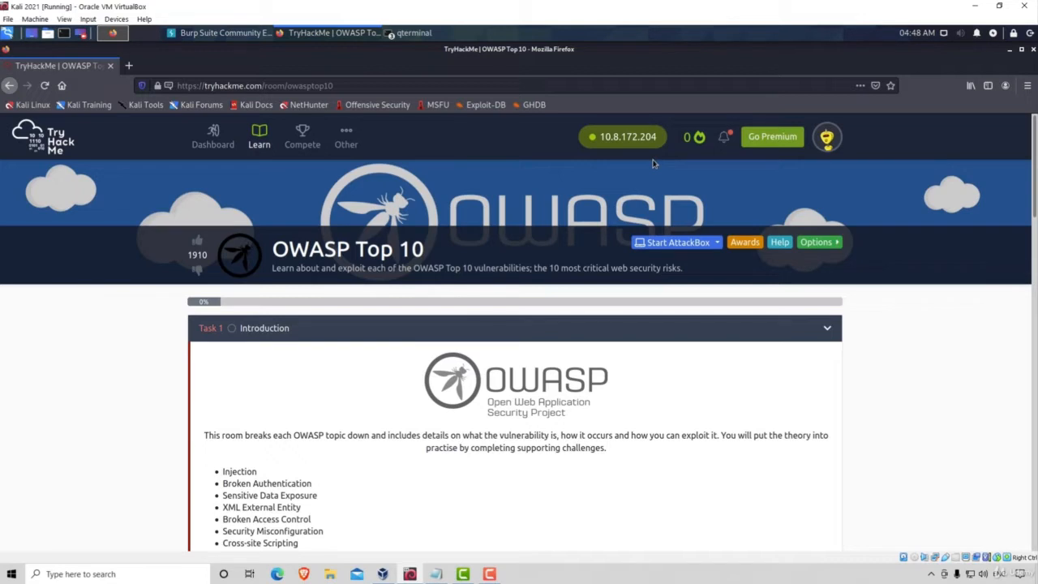
mouse_move(302, 127)
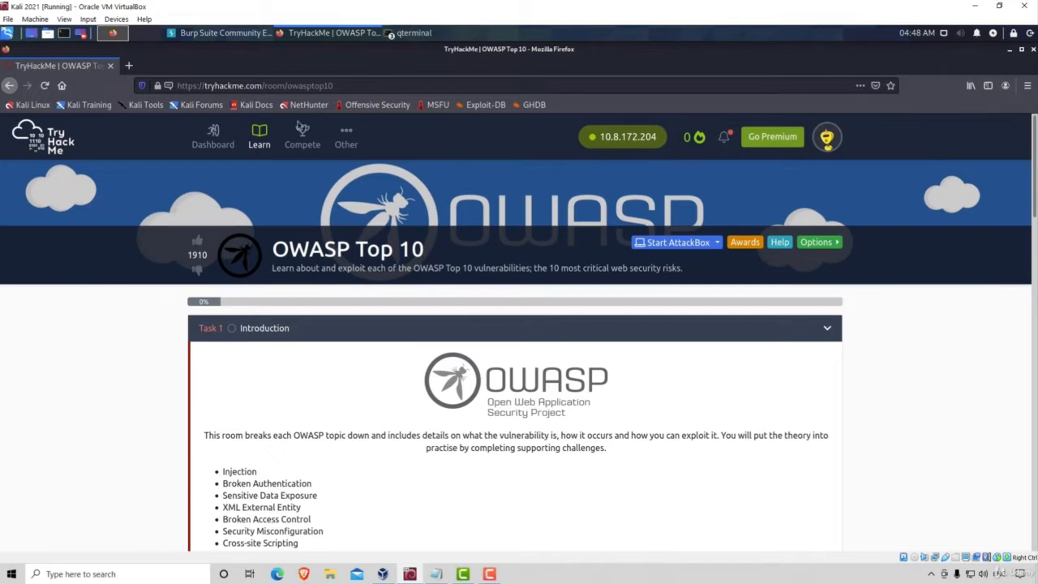
mouse_move(89, 104)
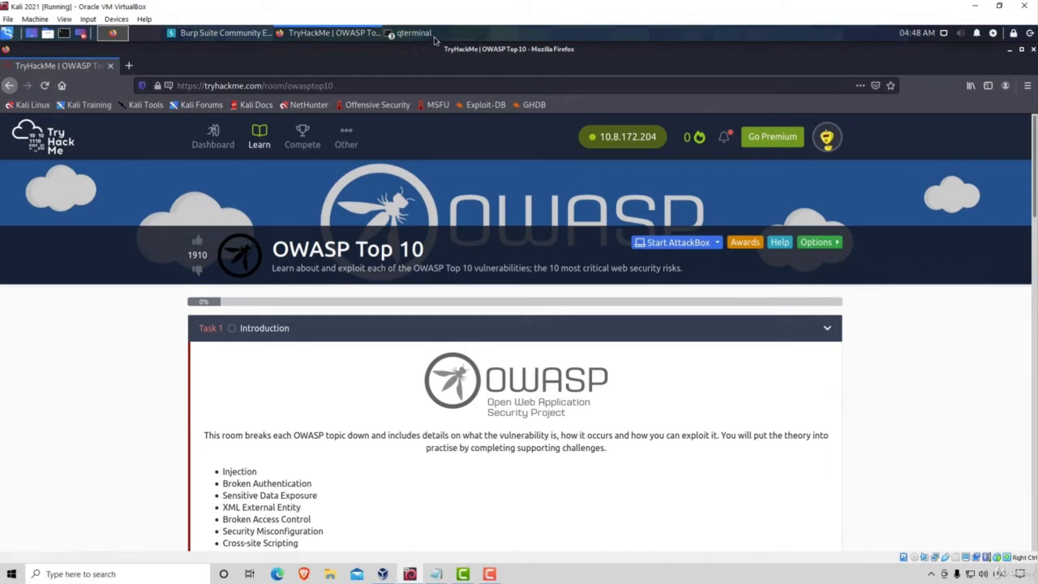
mouse_move(624, 167)
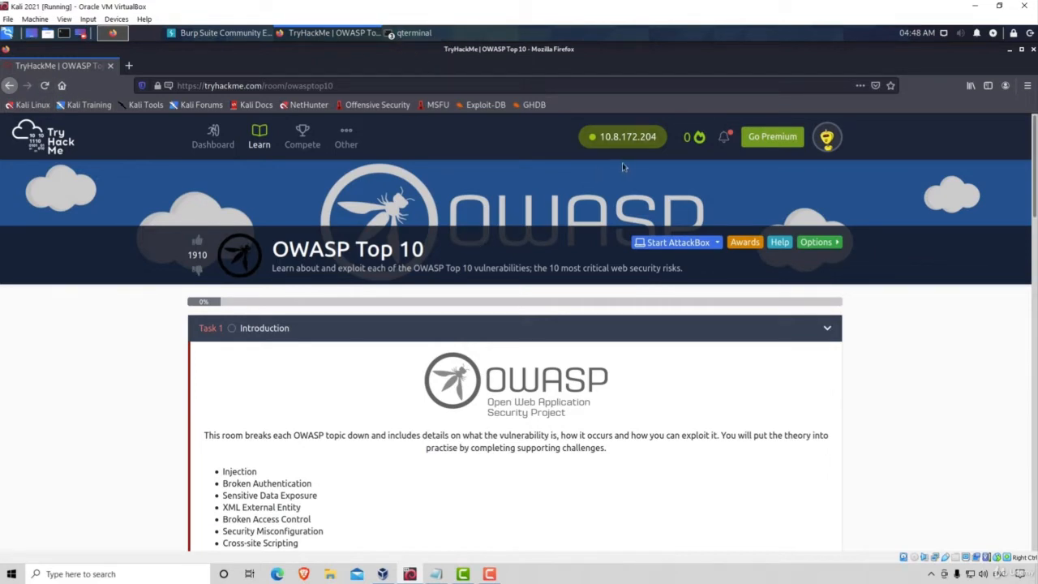
scroll(down, 3)
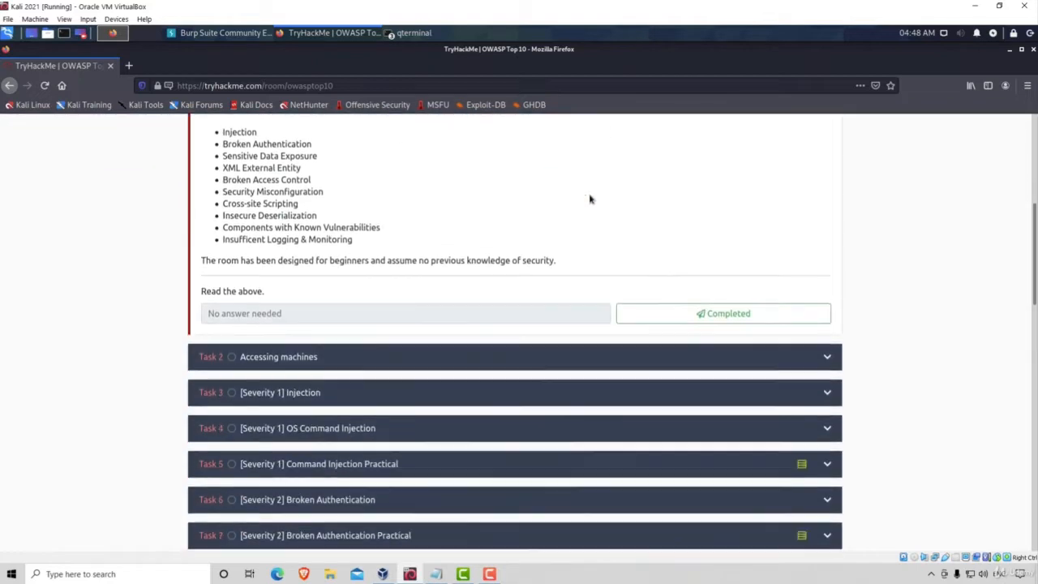
scroll(down, 3)
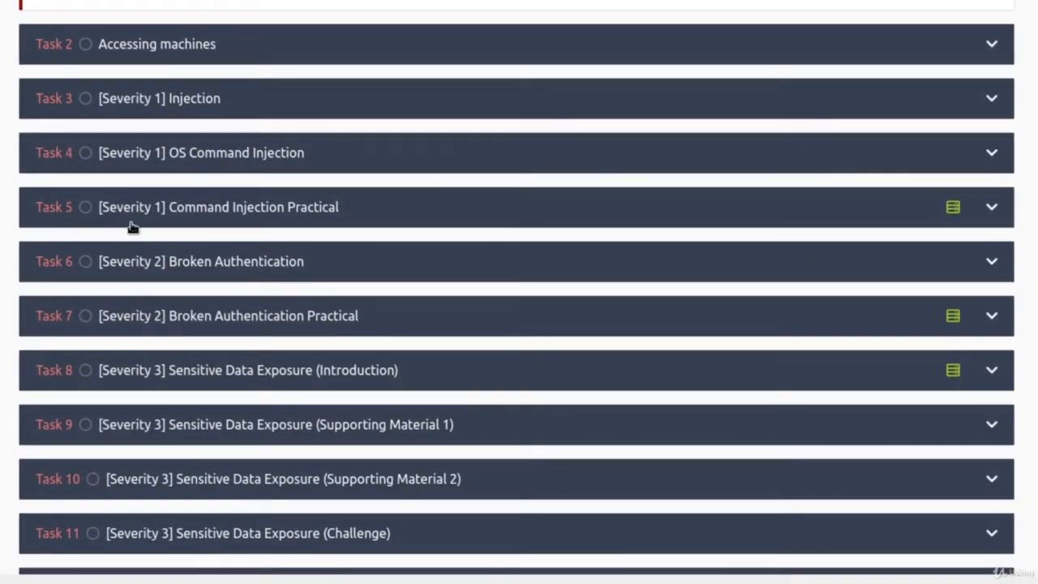
mouse_move(305, 212)
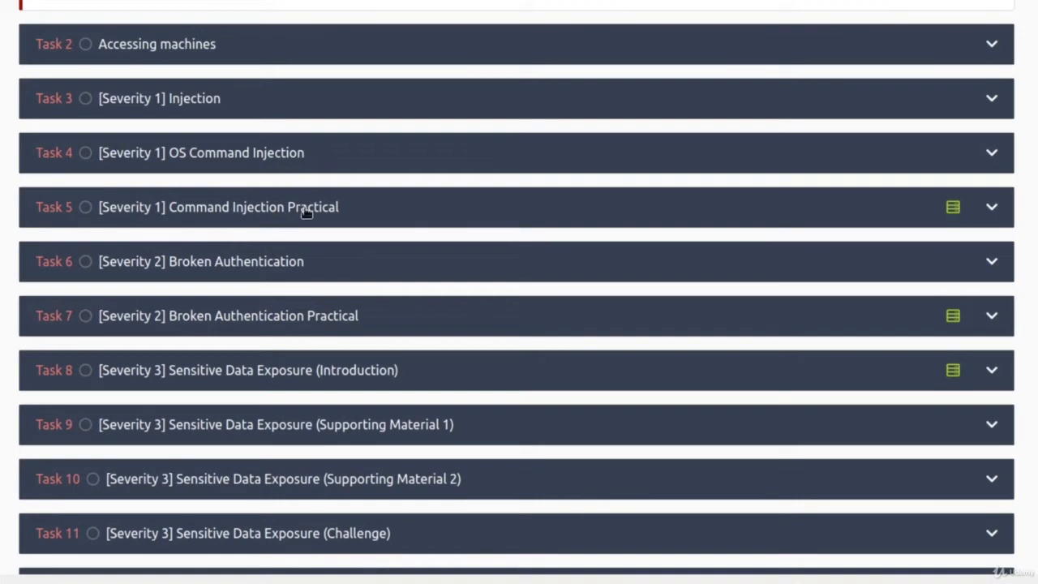
scroll(down, 3)
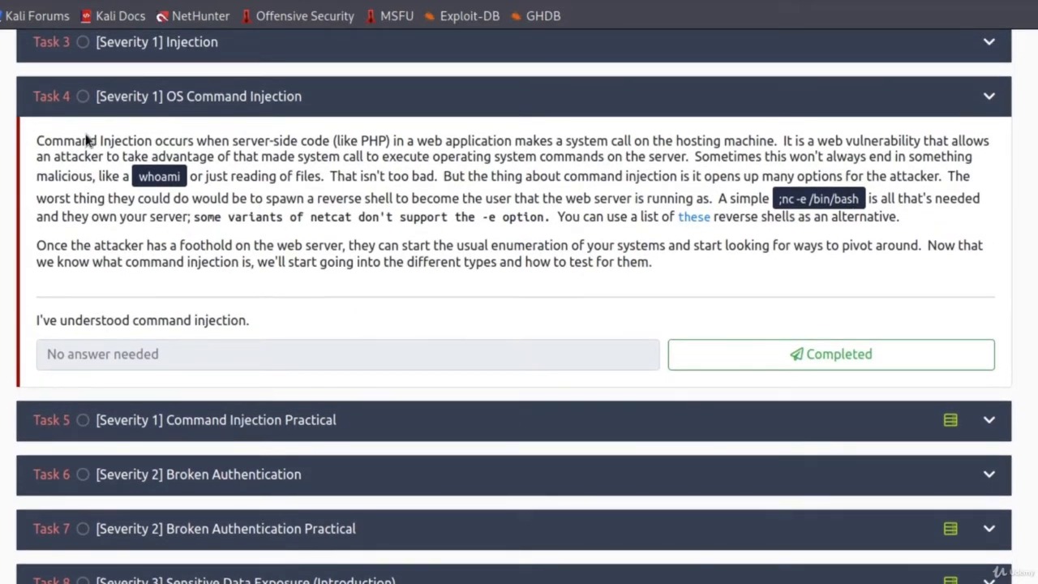
mouse_move(300, 339)
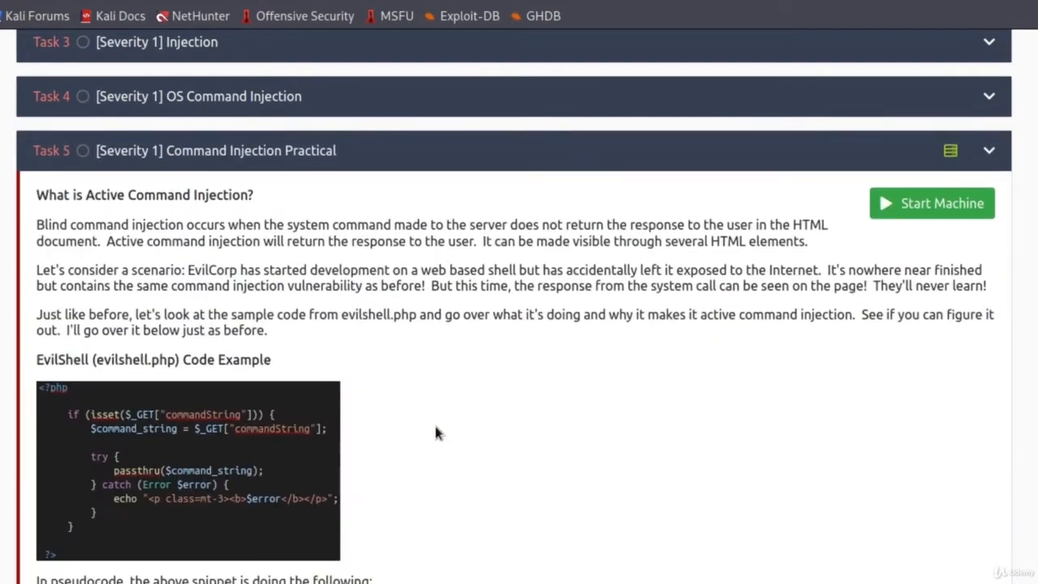
scroll(down, 3)
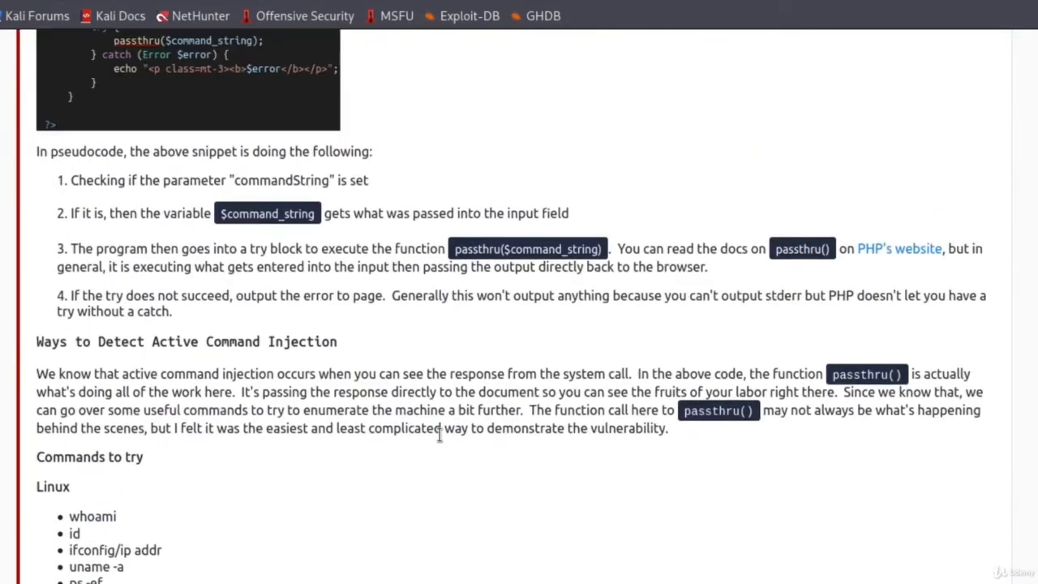
scroll(up, 3)
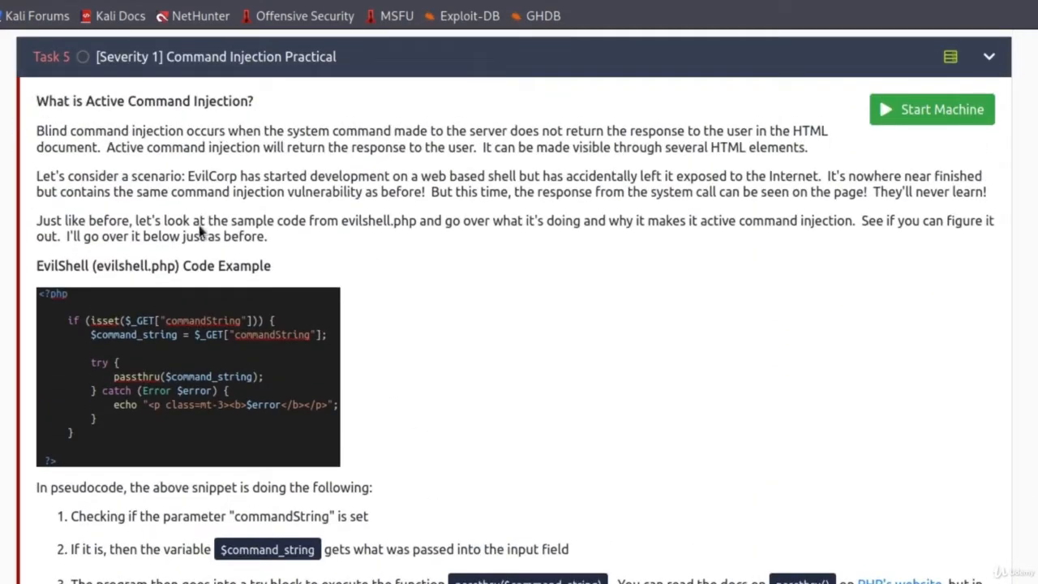
mouse_move(383, 300)
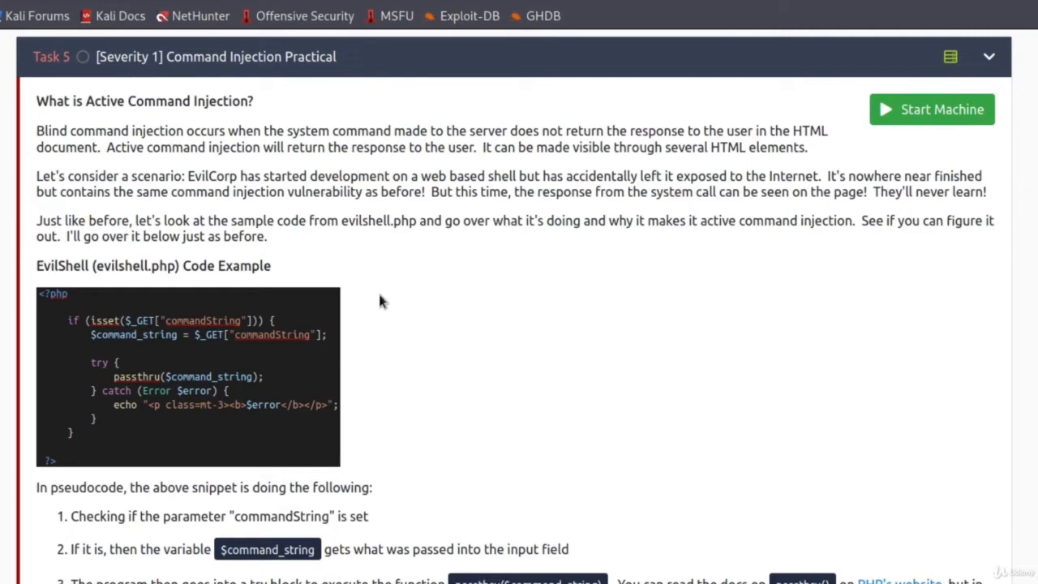
scroll(down, 3)
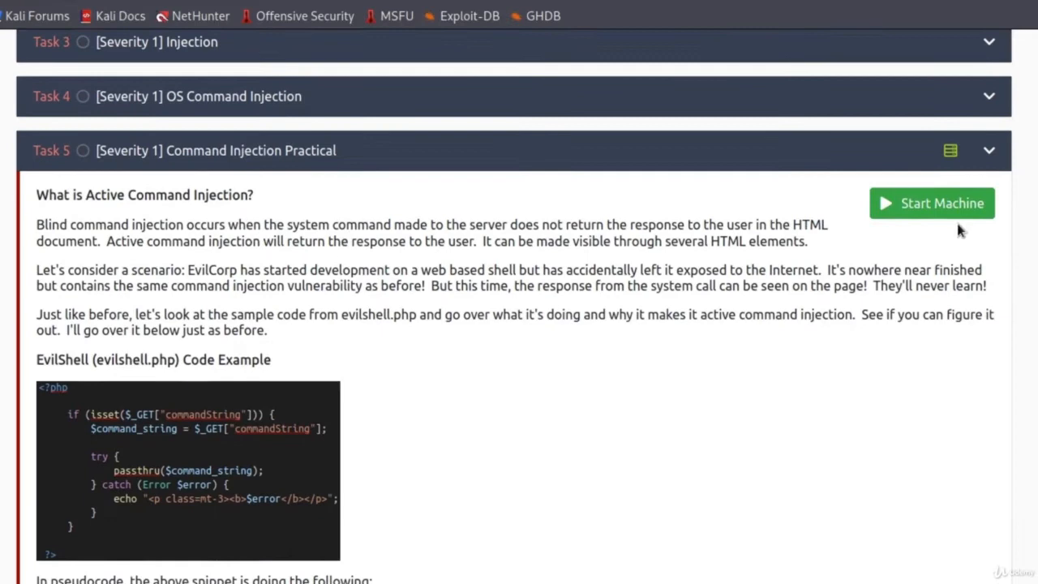
Start the Injection v4 machine and scroll through the task questions while it boots
click(931, 203)
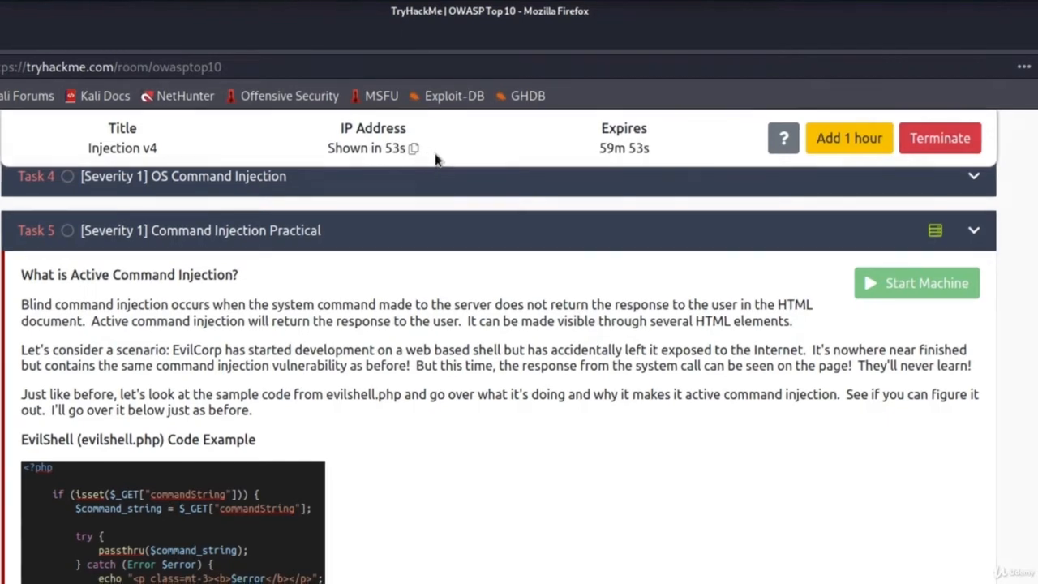
scroll(down, 3)
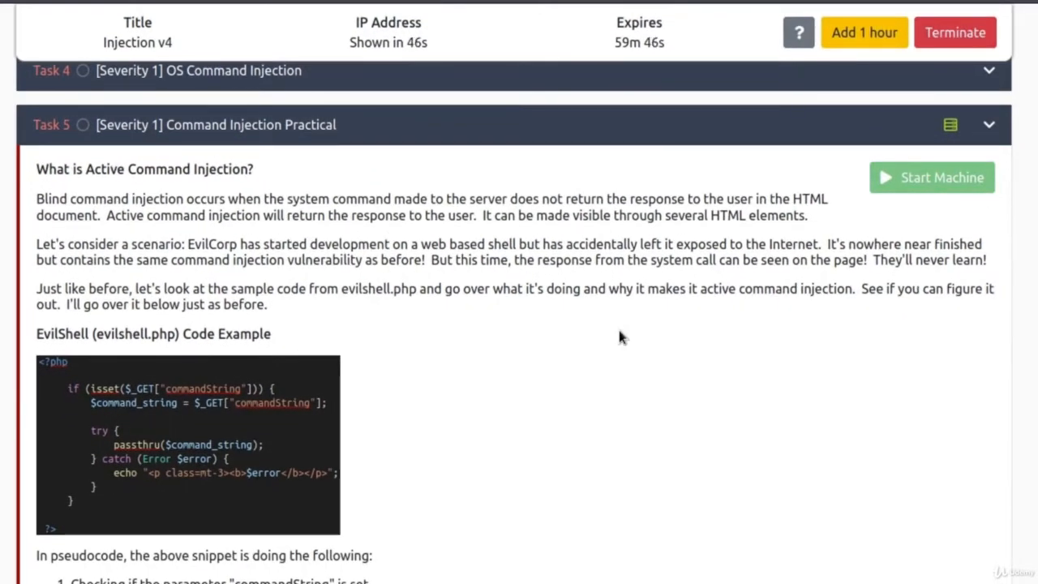
mouse_move(506, 307)
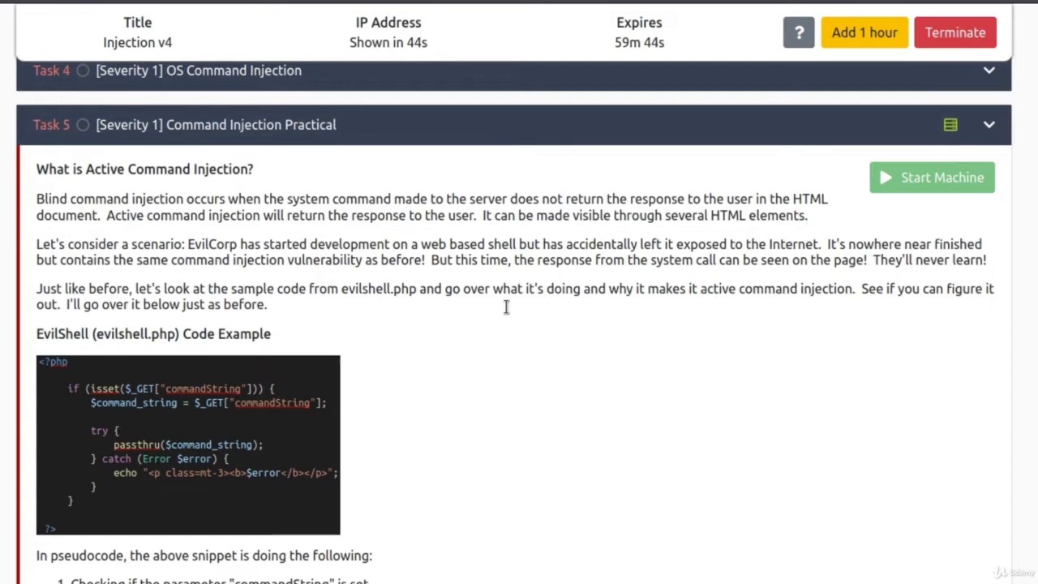
scroll(down, 3)
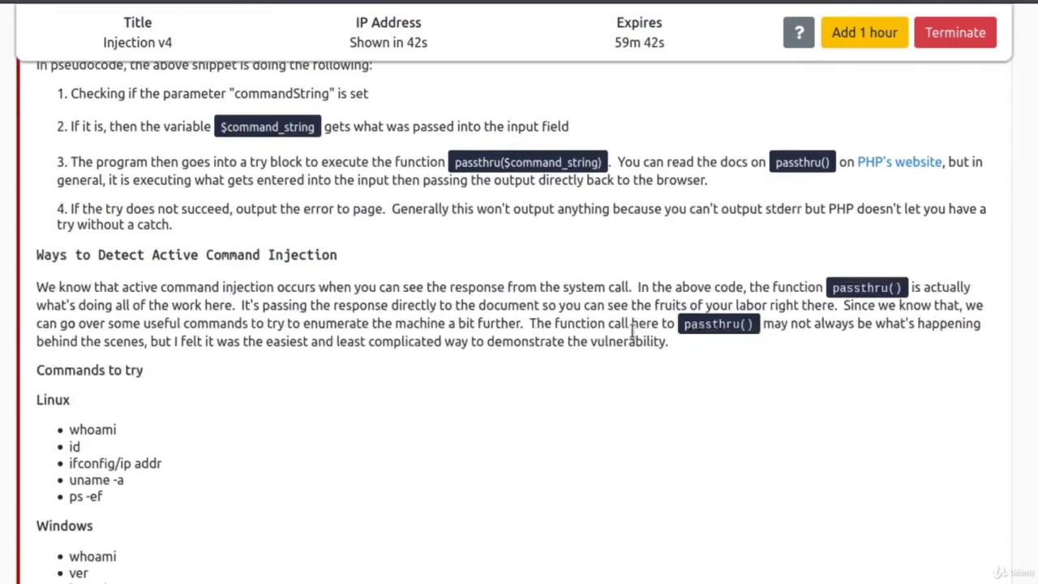
scroll(down, 3)
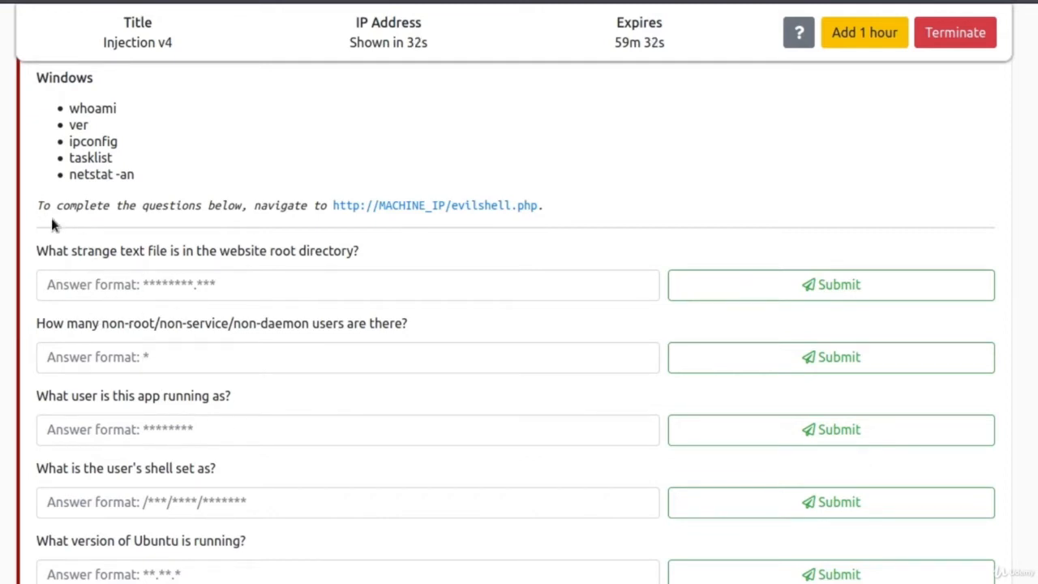
scroll(down, 3)
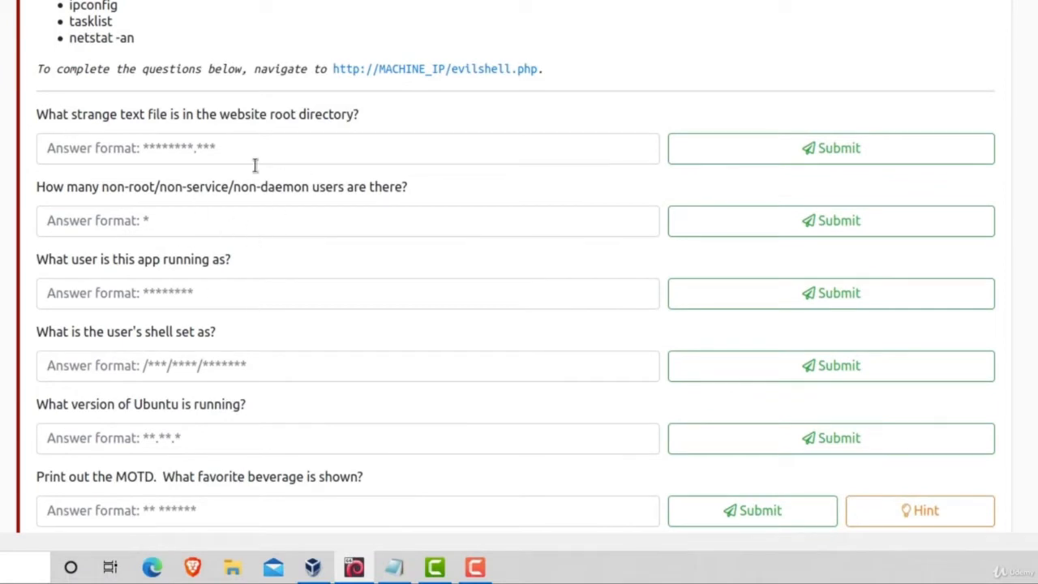
mouse_move(195, 285)
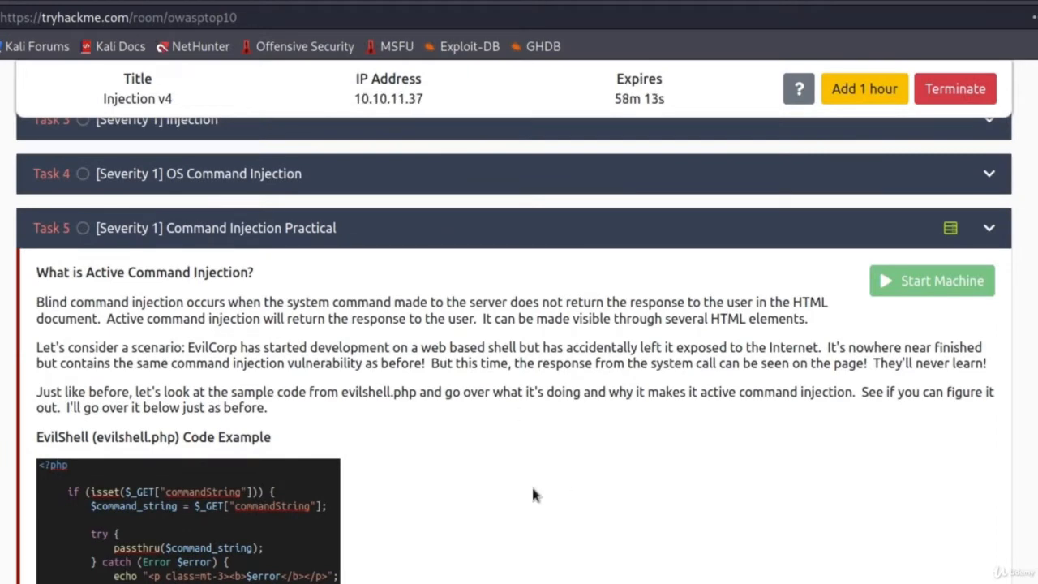
mouse_move(425, 99)
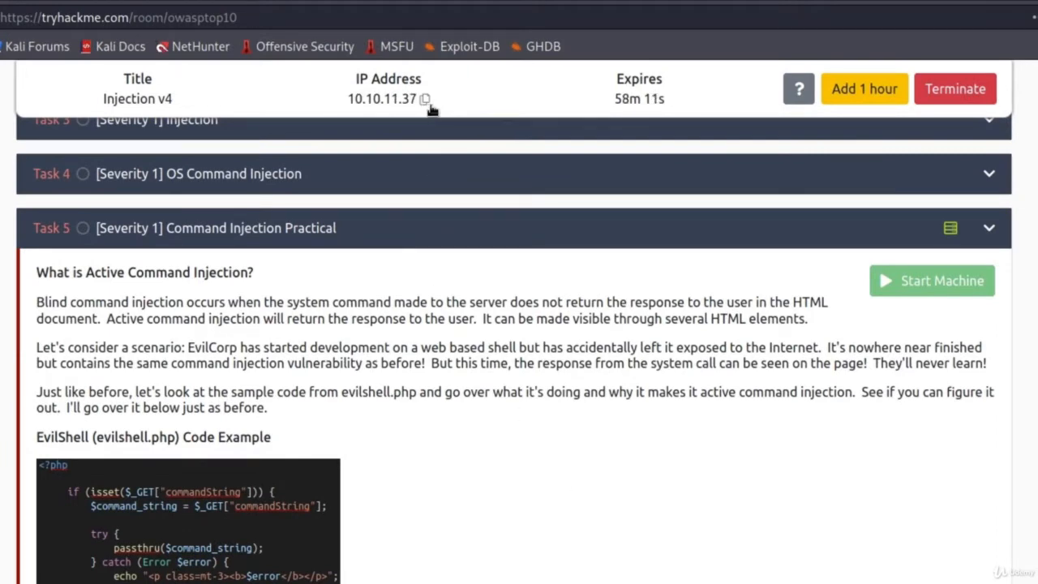
Ping the copied target IP 10.10.11.37 until replies arrive with 0% loss, then stop it
click(622, 13)
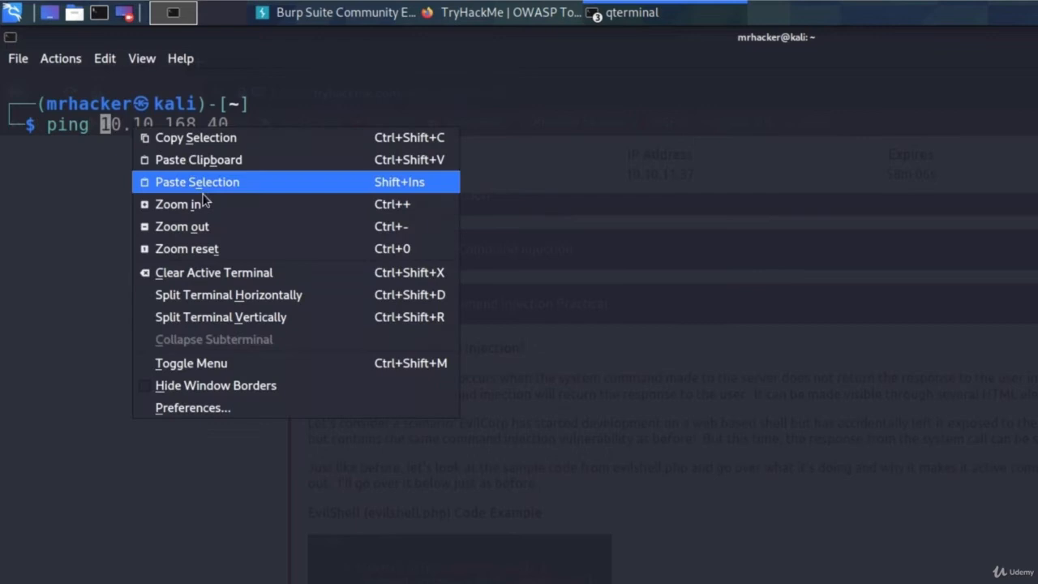
click(198, 182)
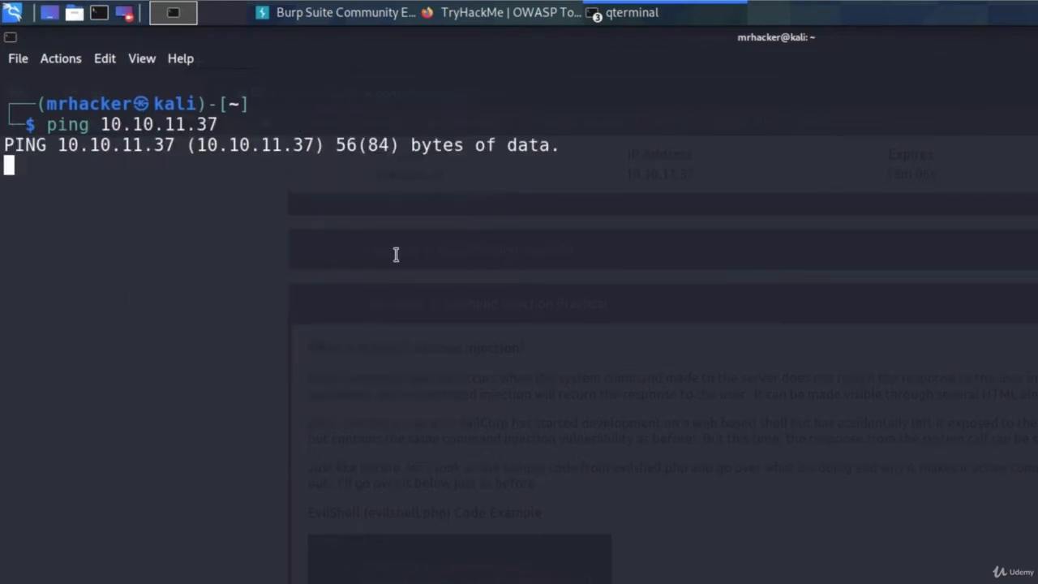
mouse_move(143, 188)
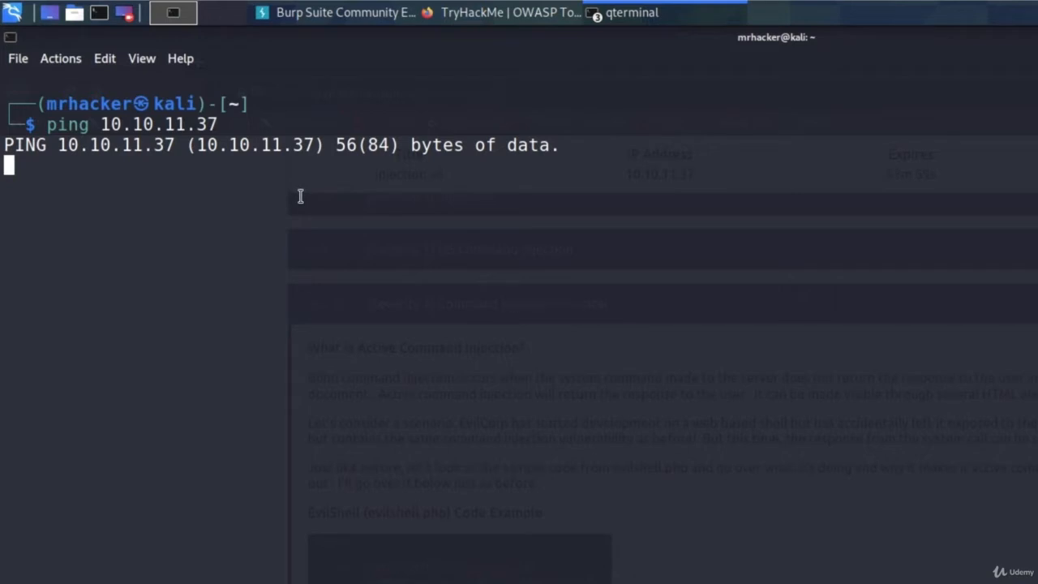
mouse_move(497, 33)
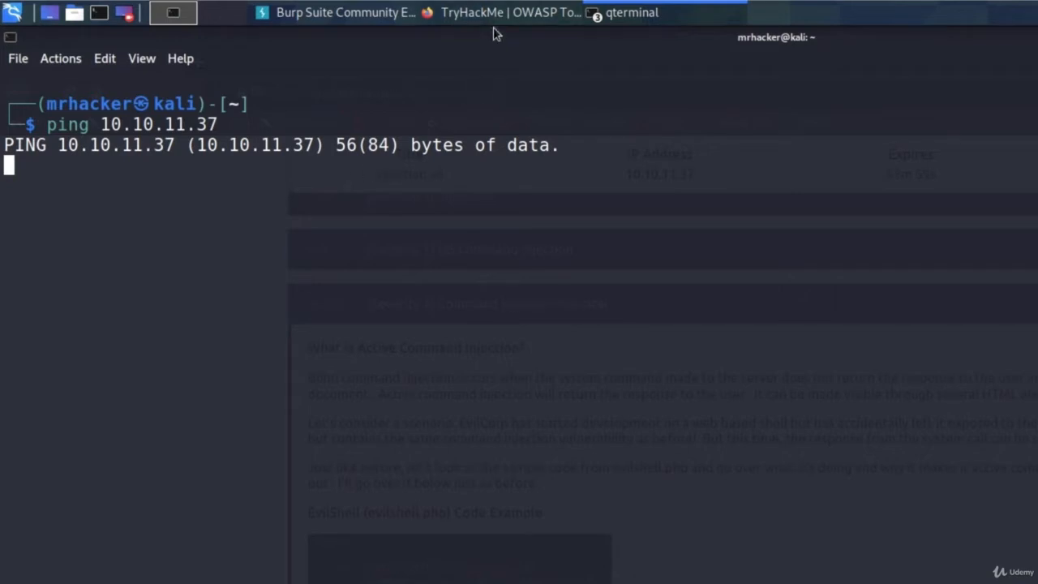
mouse_move(347, 239)
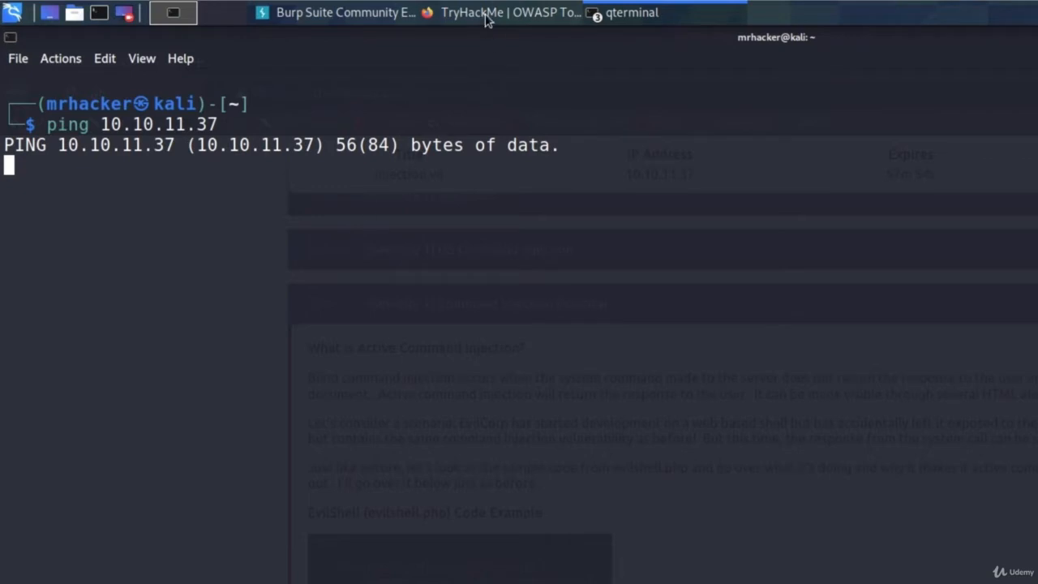
click(510, 13)
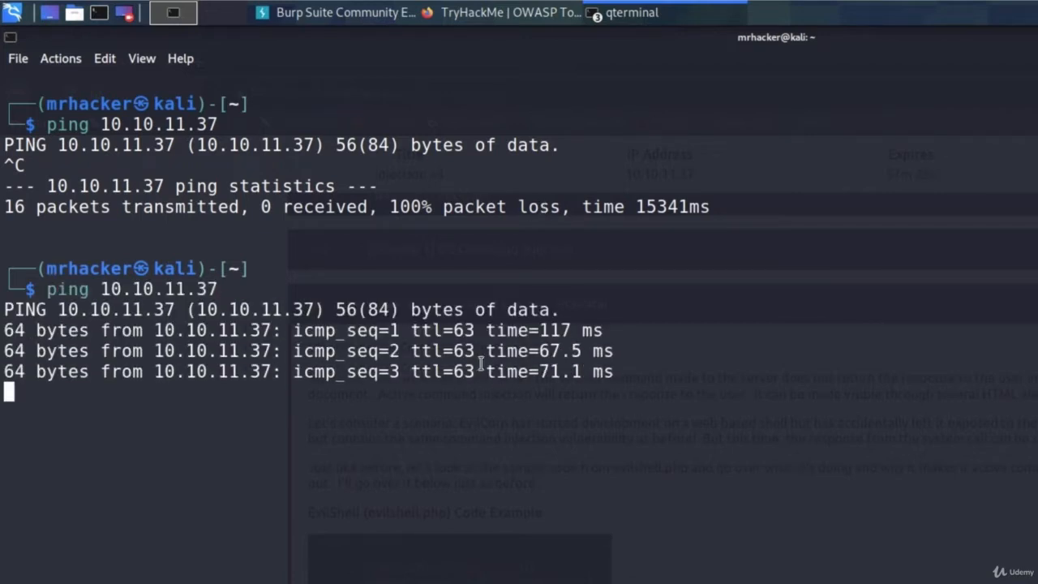
key(ctrl+c)
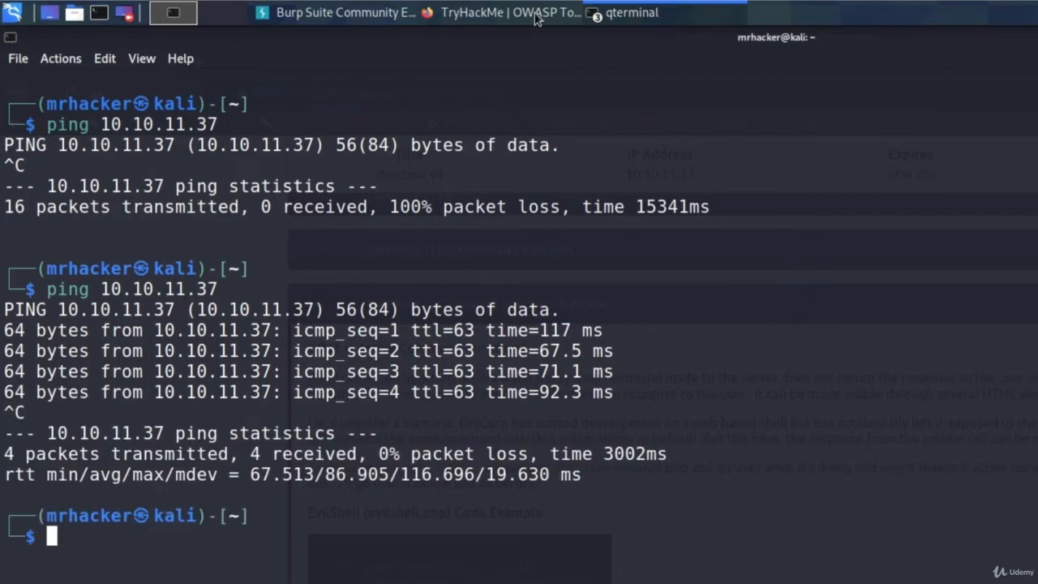
click(335, 33)
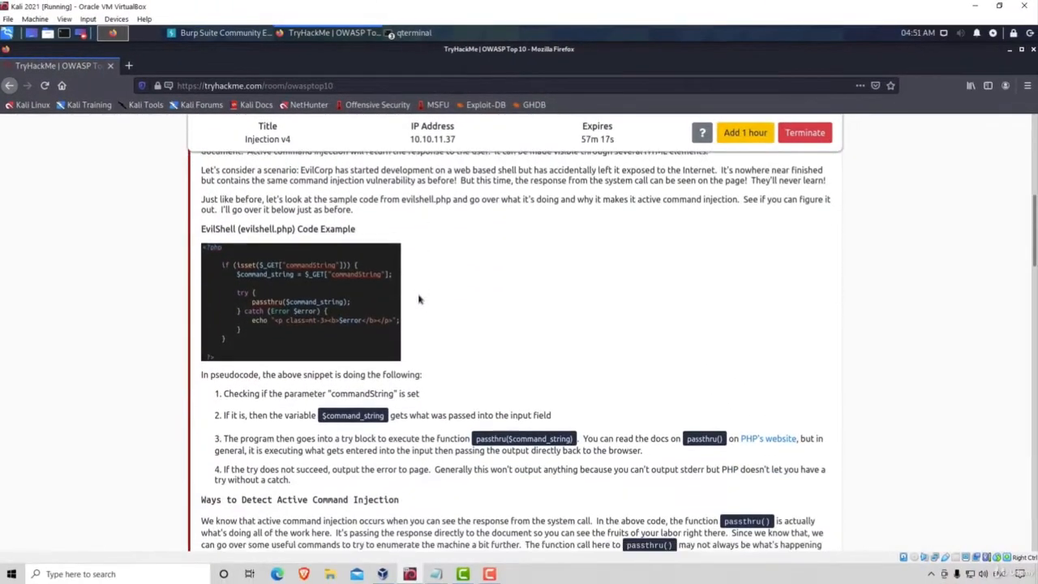
Scroll the TryHackMe task page before opening 10.10.11.37/evilshell.php
scroll(down, 3)
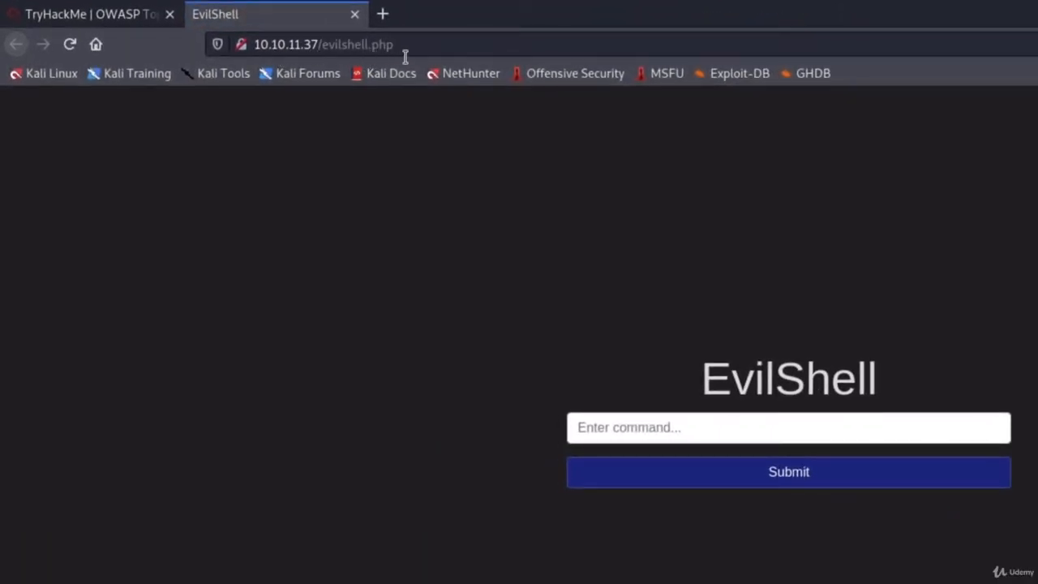
Load the page with ?commandString=test and submit test in the command field, getting no output
click(311, 45)
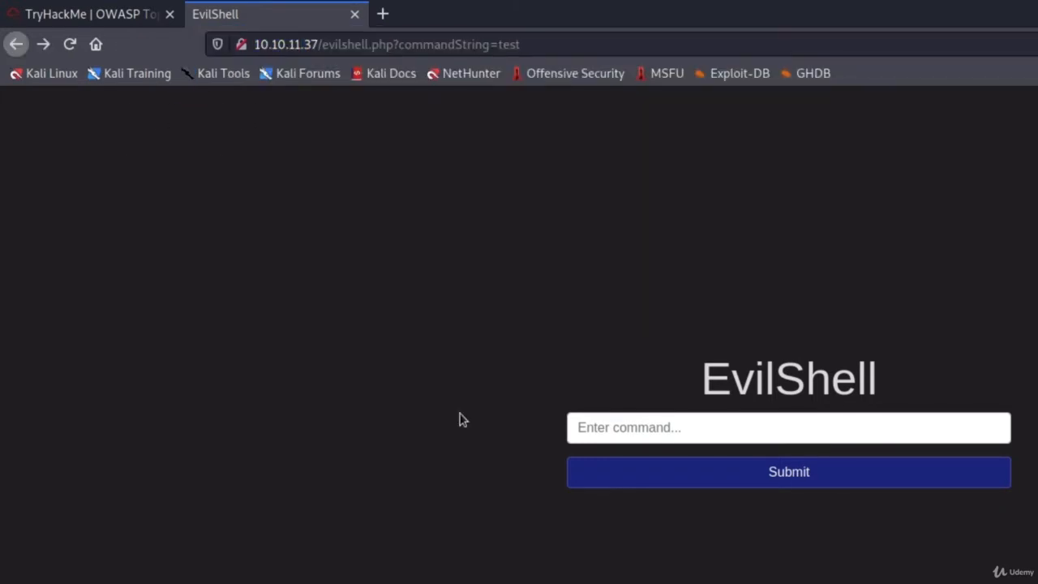
key(F11)
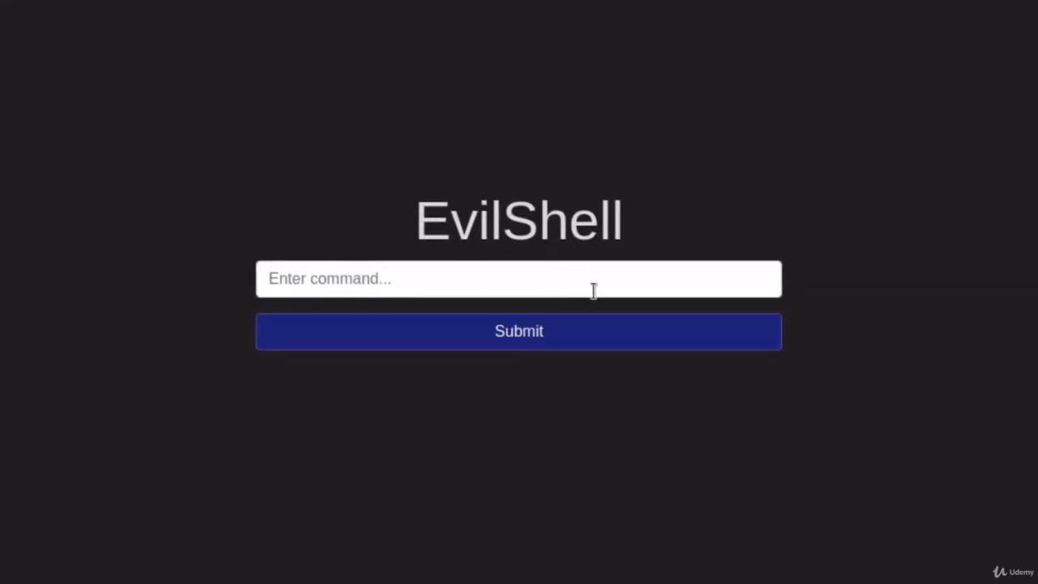
mouse_move(383, 299)
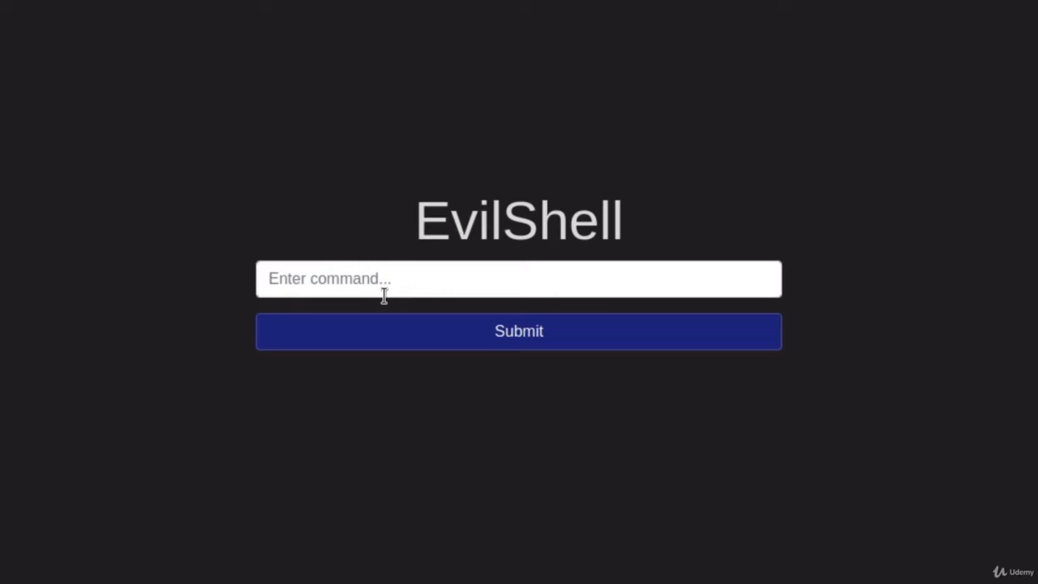
text(test)
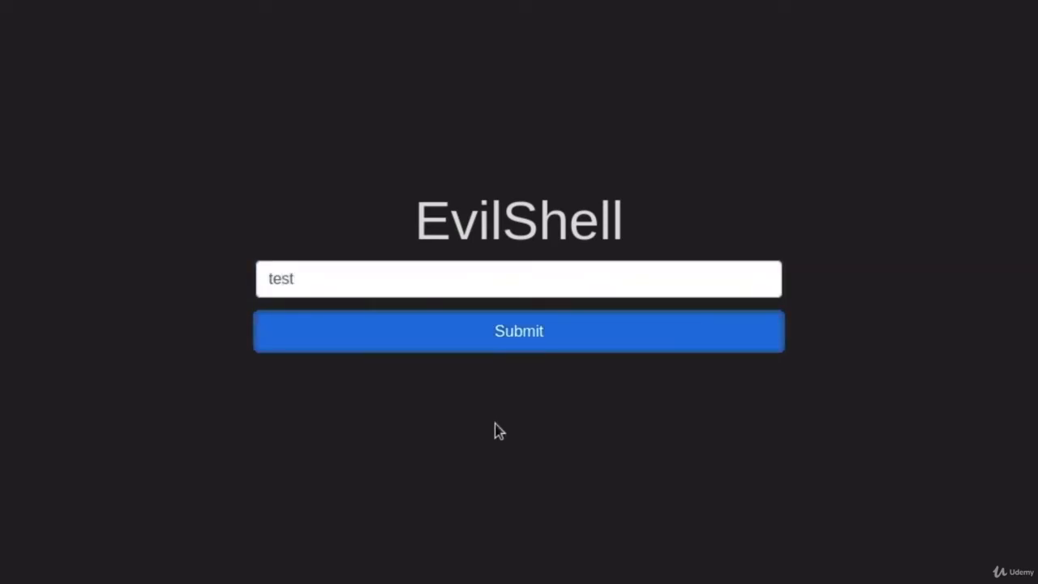
click(519, 331)
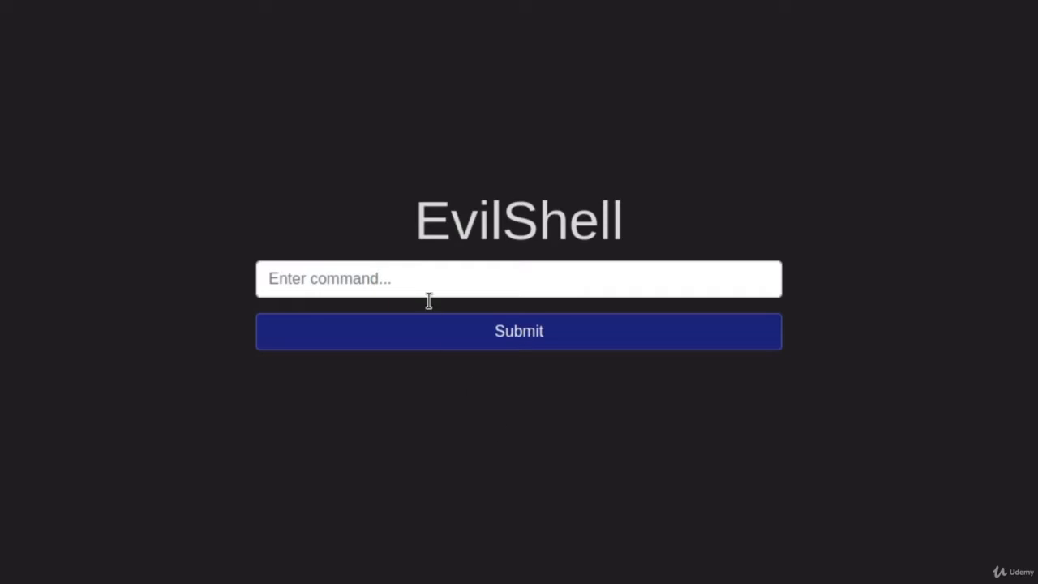
Submit 'test; ls' and highlight the listed files css, drpepper.txt, evilshell.php, index.php, js
click(519, 279)
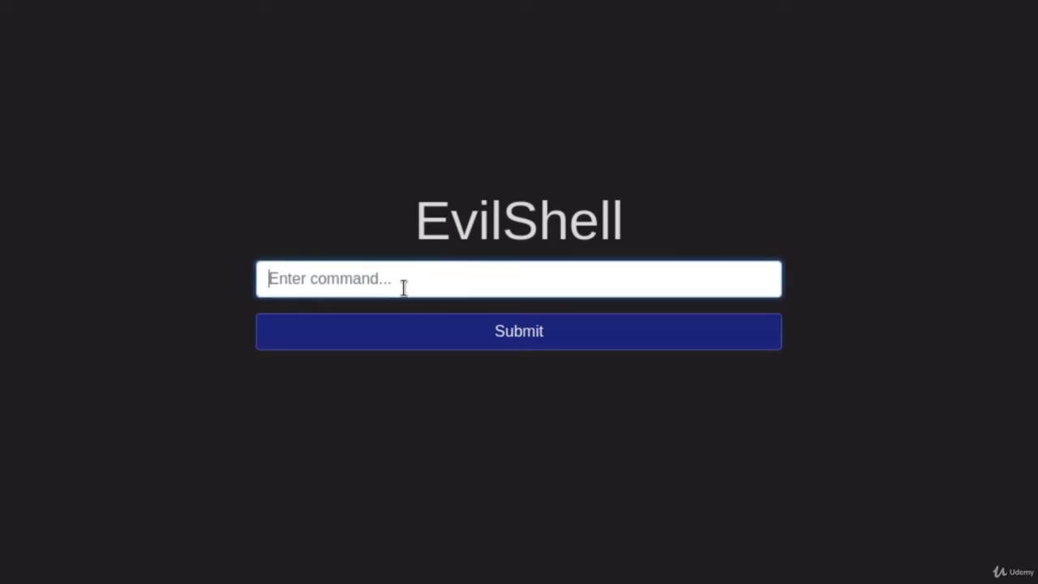
text(test;)
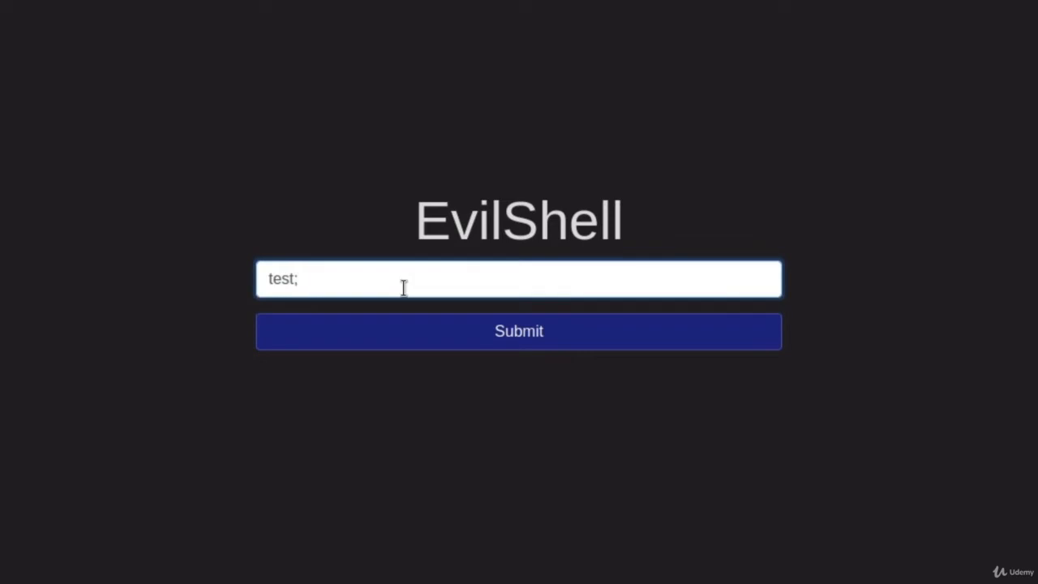
text(l)
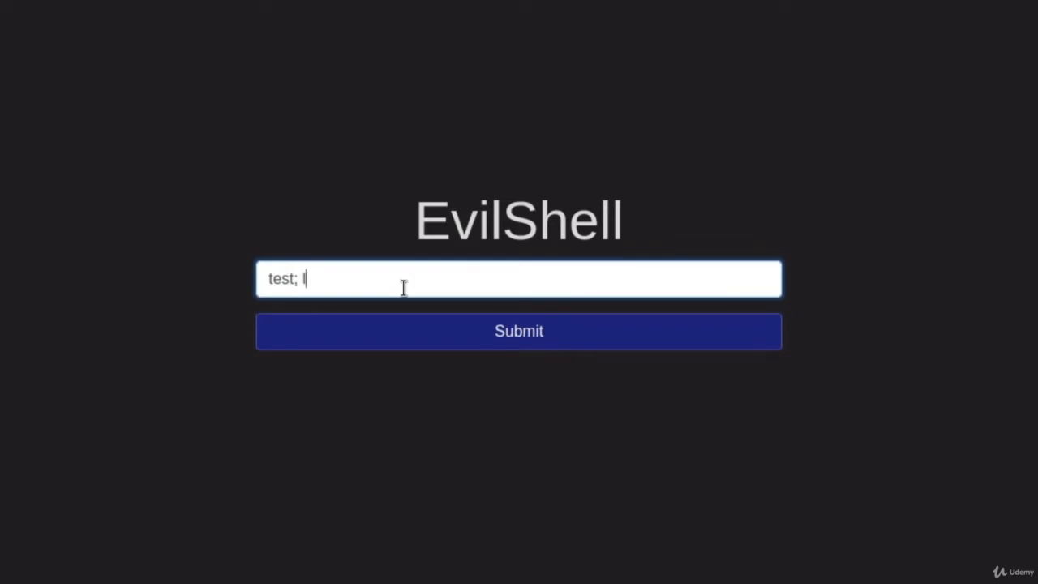
text(s)
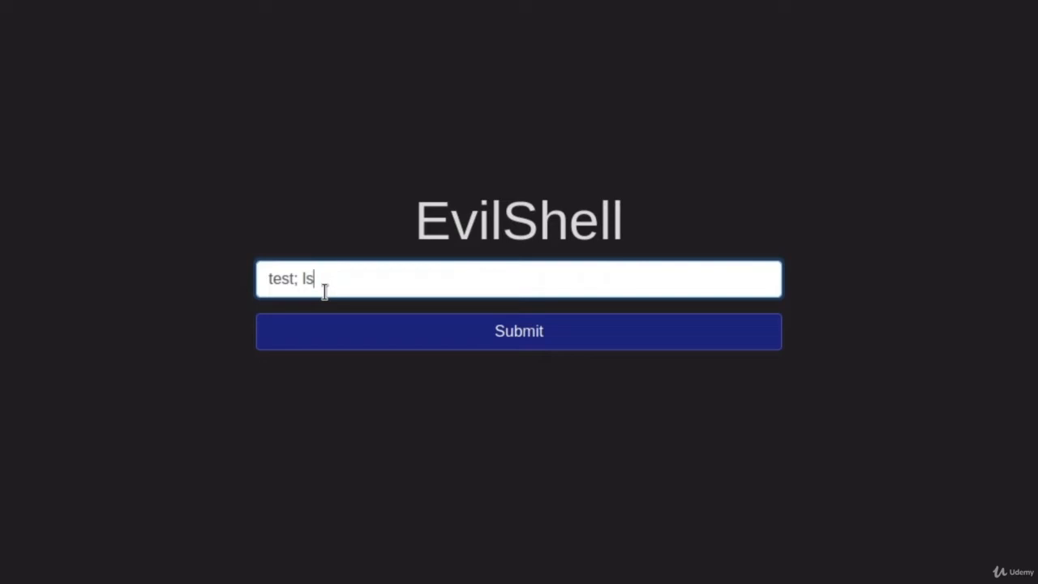
click(519, 331)
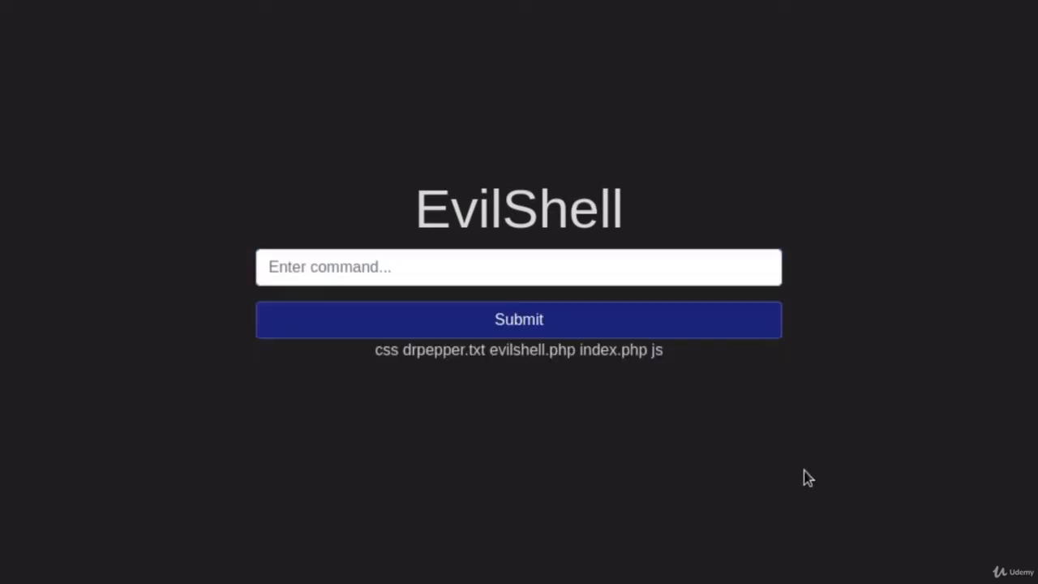
drag(519, 350, 665, 350)
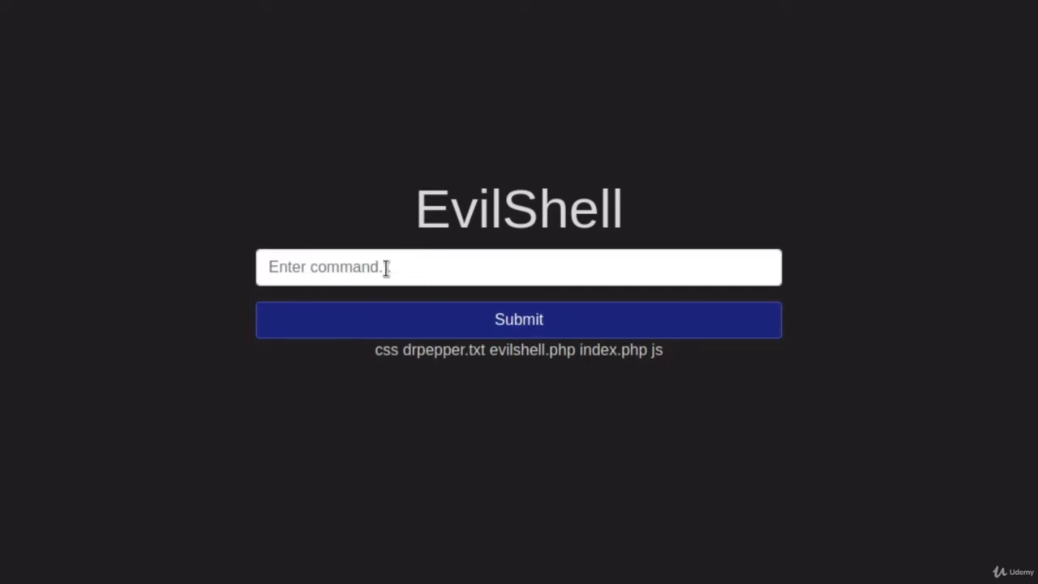
Submit 'test; whoami', revealing the web server user www-data
text(test')
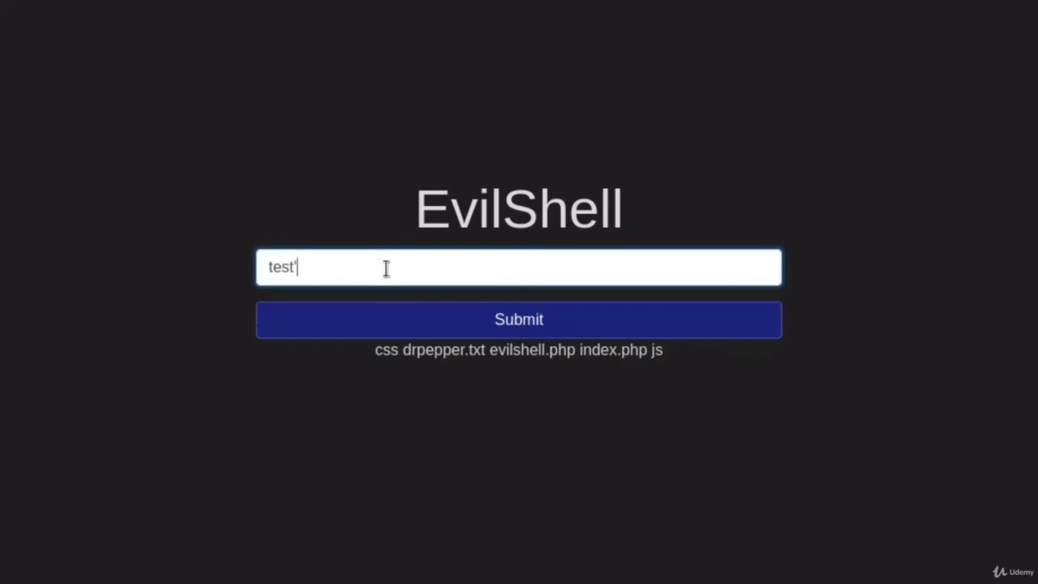
text(test; who)
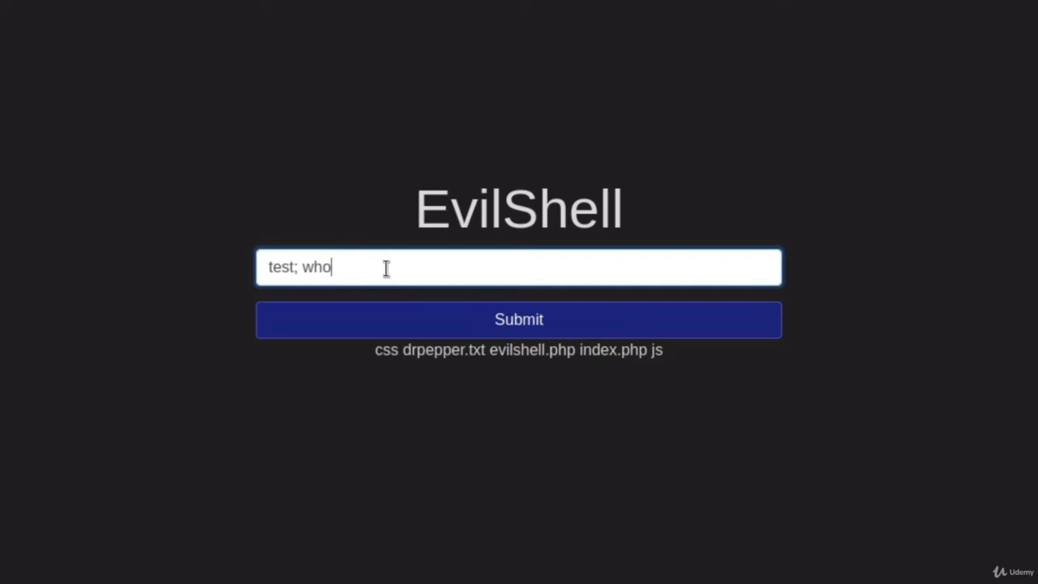
text(am)
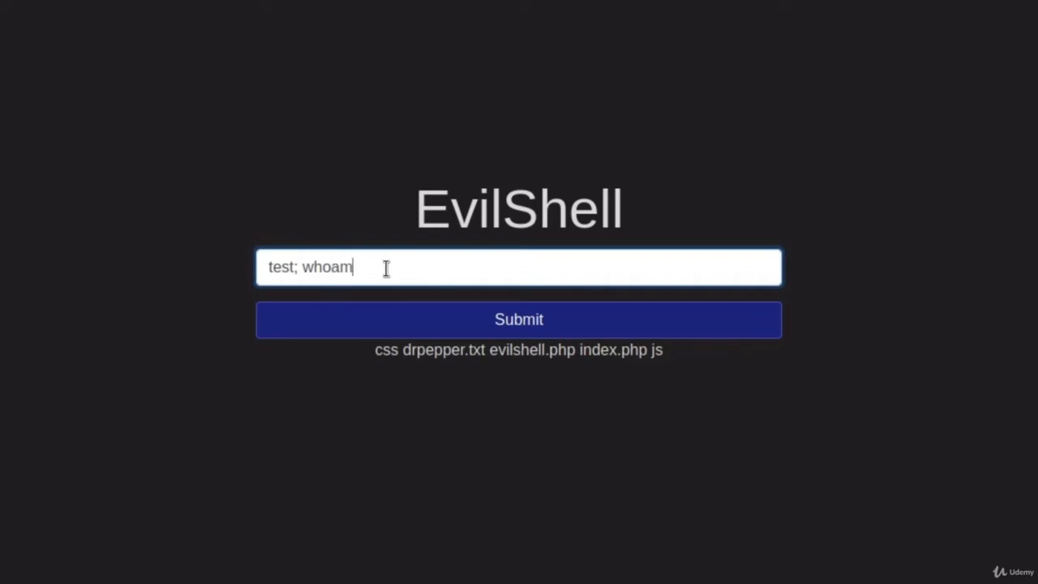
click(519, 318)
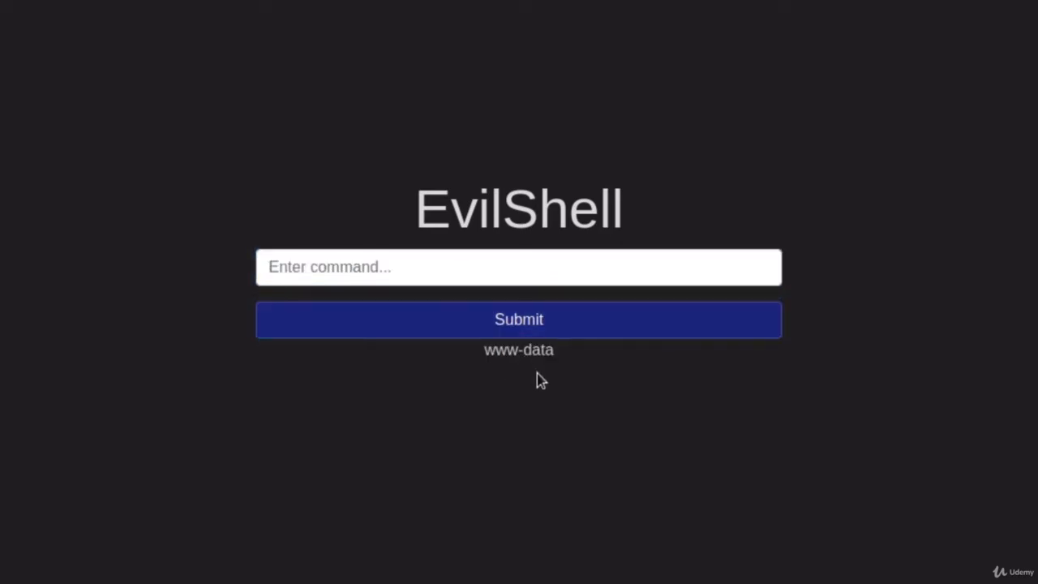
mouse_move(533, 366)
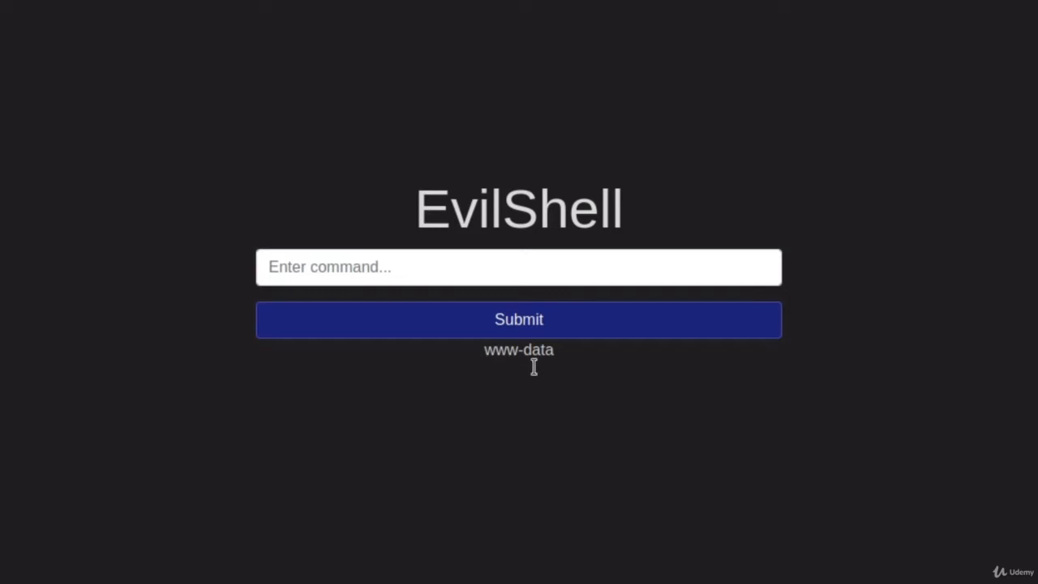
mouse_move(568, 364)
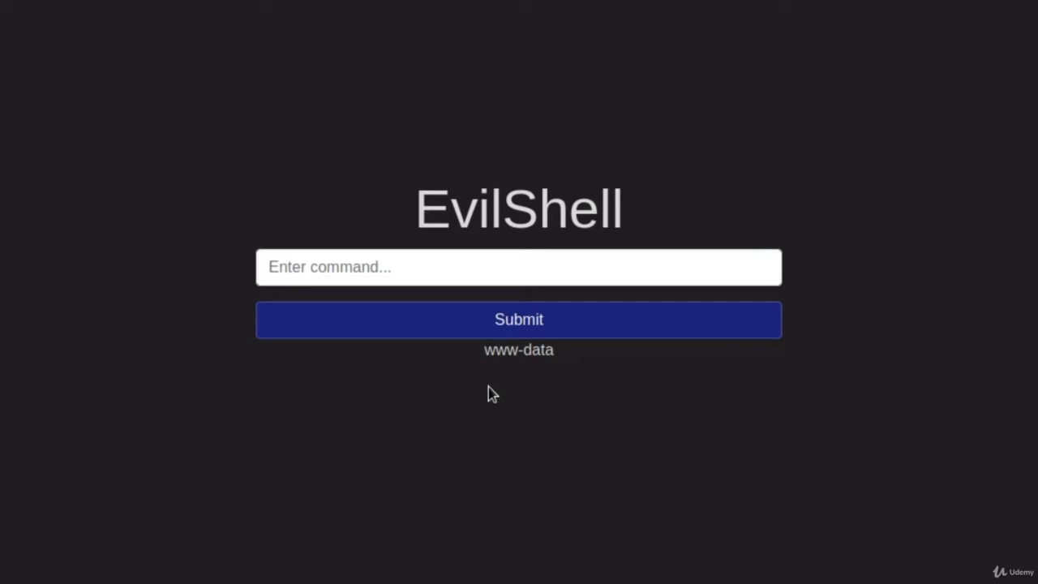
mouse_move(522, 367)
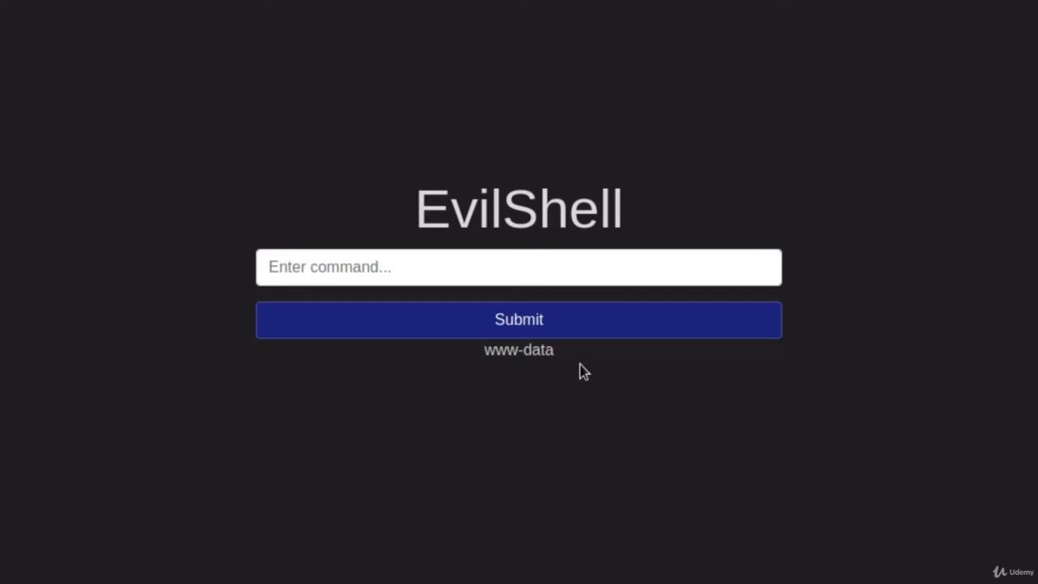
mouse_move(584, 322)
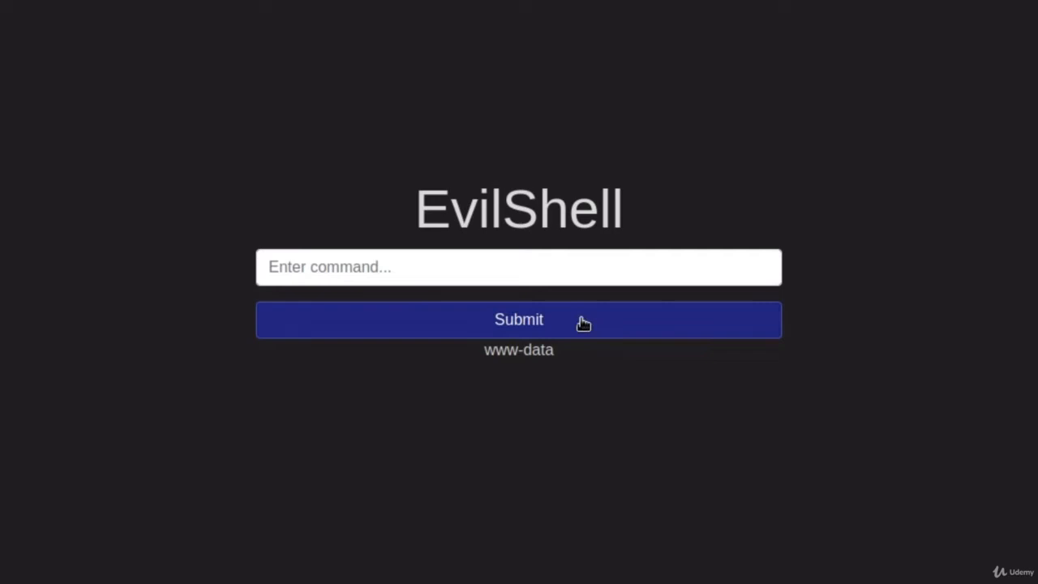
mouse_move(453, 297)
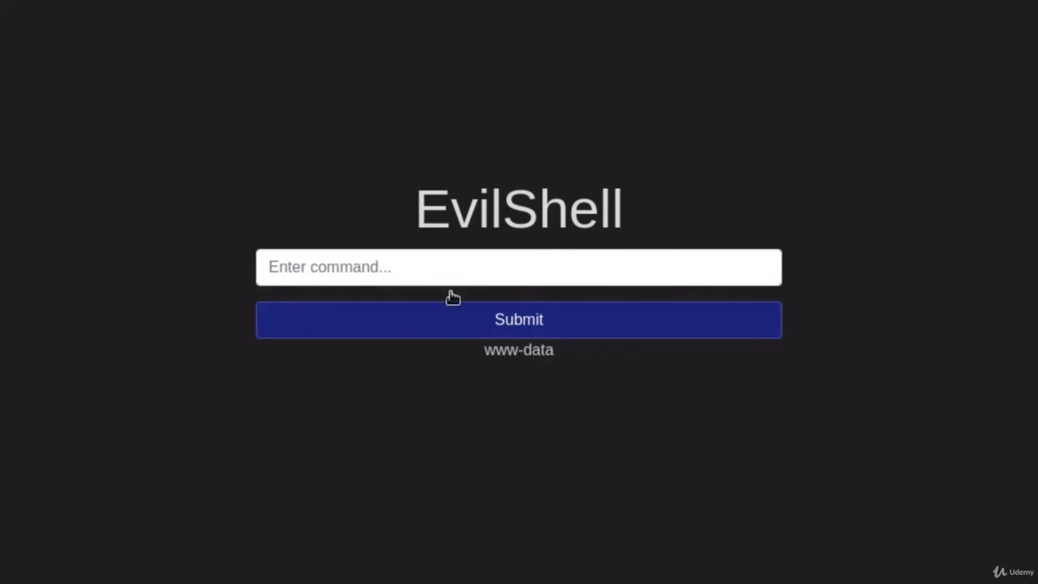
Re-run 'test; ls' from autocomplete, select the file list output, then switch to the terminal
text(test;)
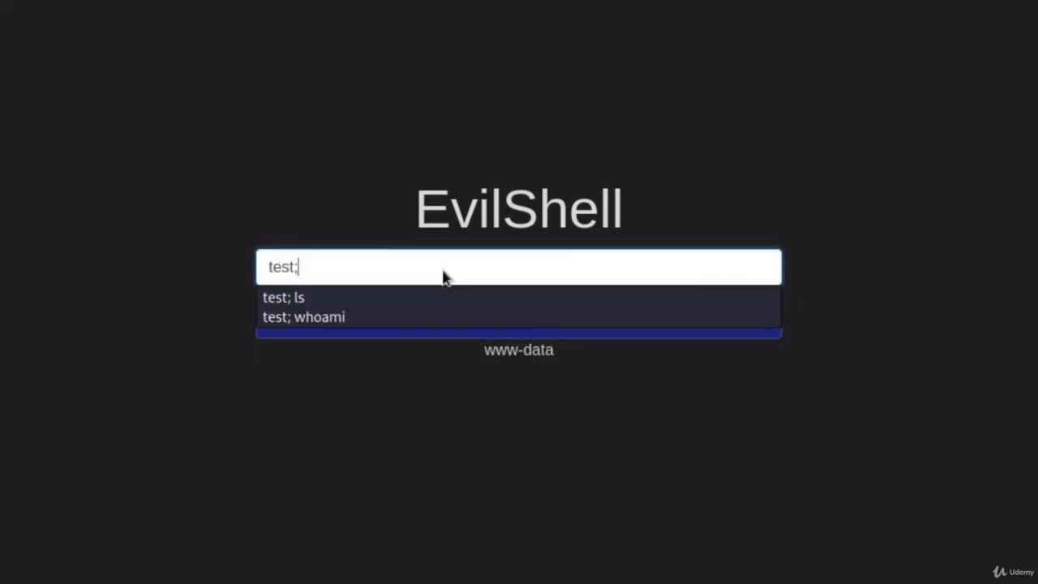
click(283, 296)
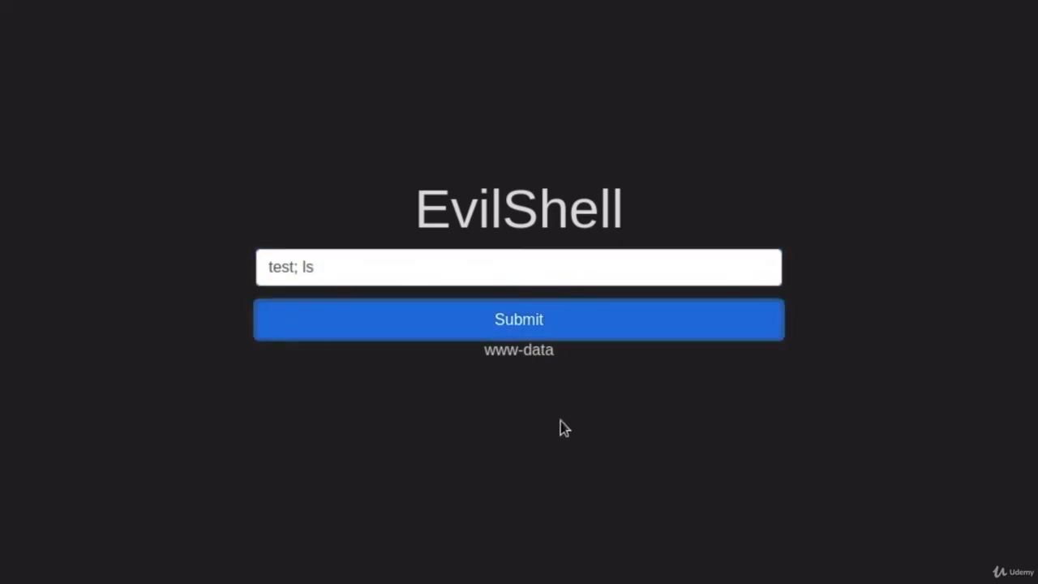
click(519, 318)
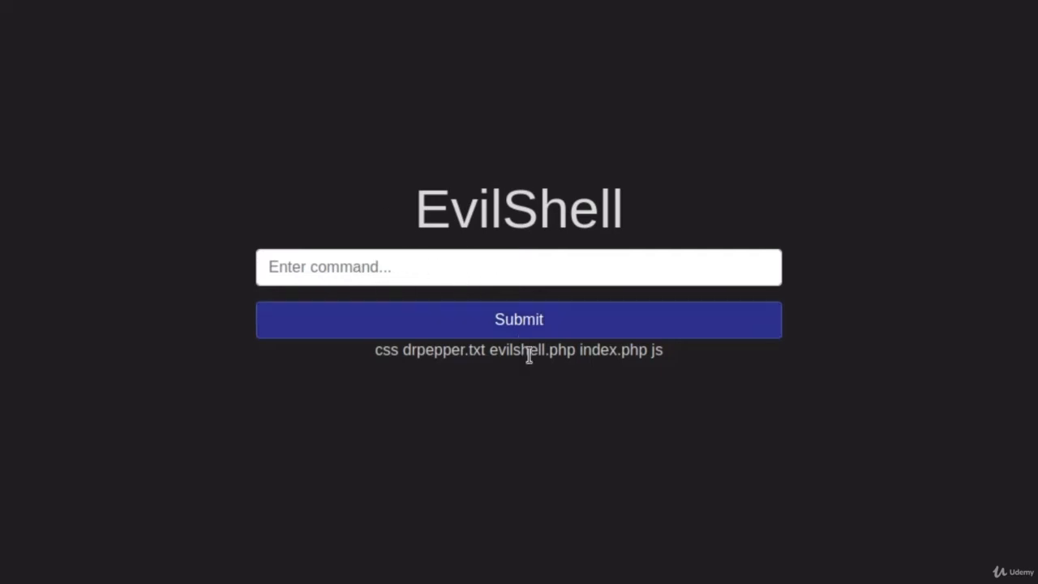
triple_click(519, 350)
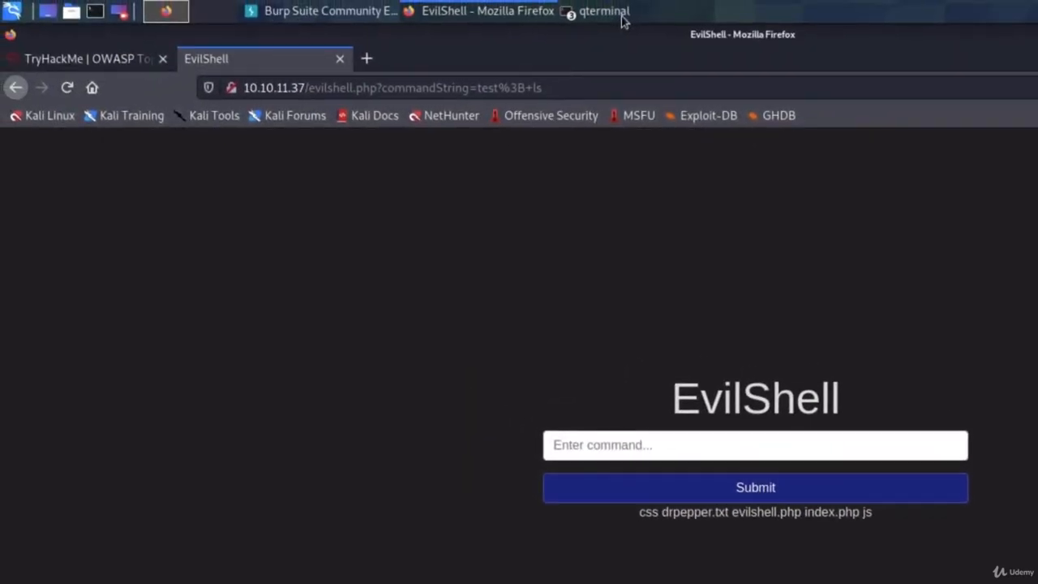
click(603, 9)
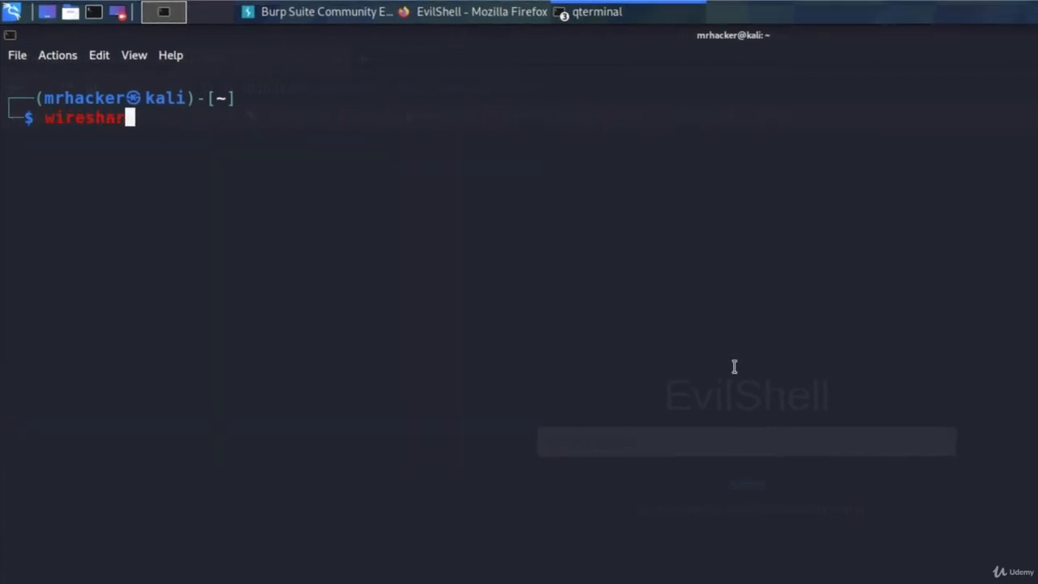
Launch Wireshark as root with 'sudo wireshark' and the sudo password
text(k)
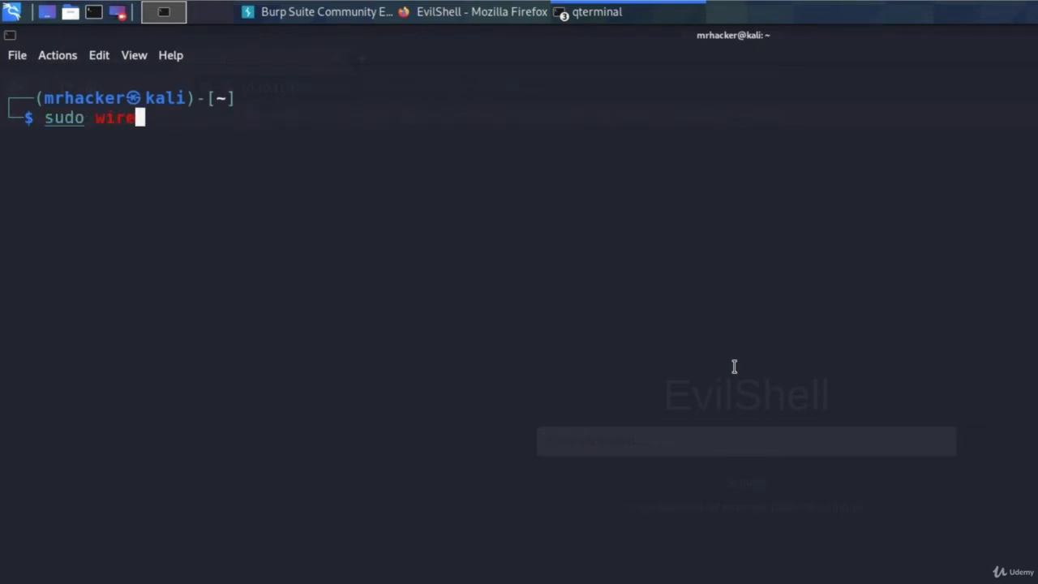
text(shark)
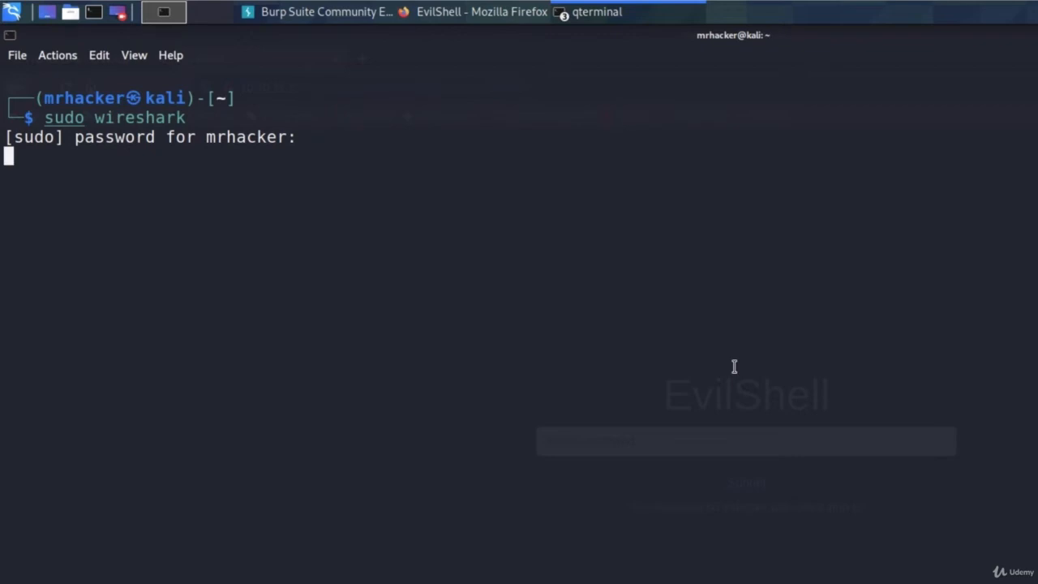
key(Return)
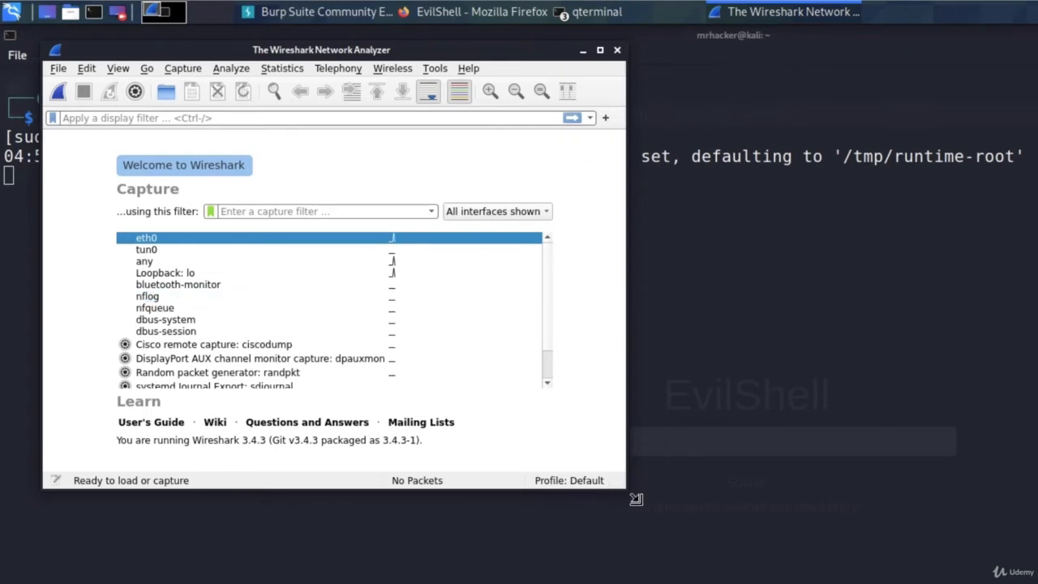
Maximize Wireshark to review the eth0/tun0 interface list, then bring the terminal forward
click(600, 49)
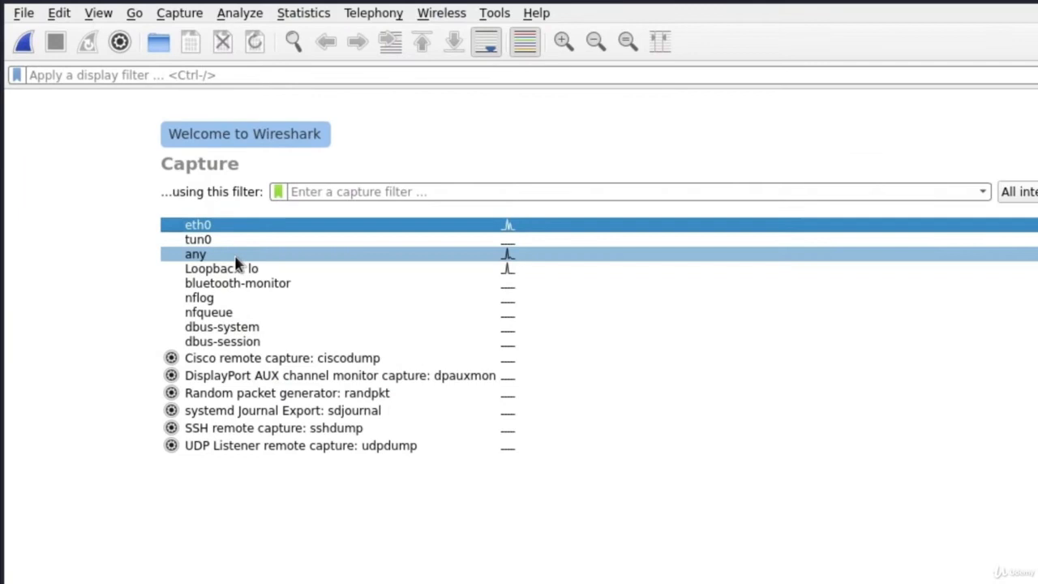
mouse_move(316, 263)
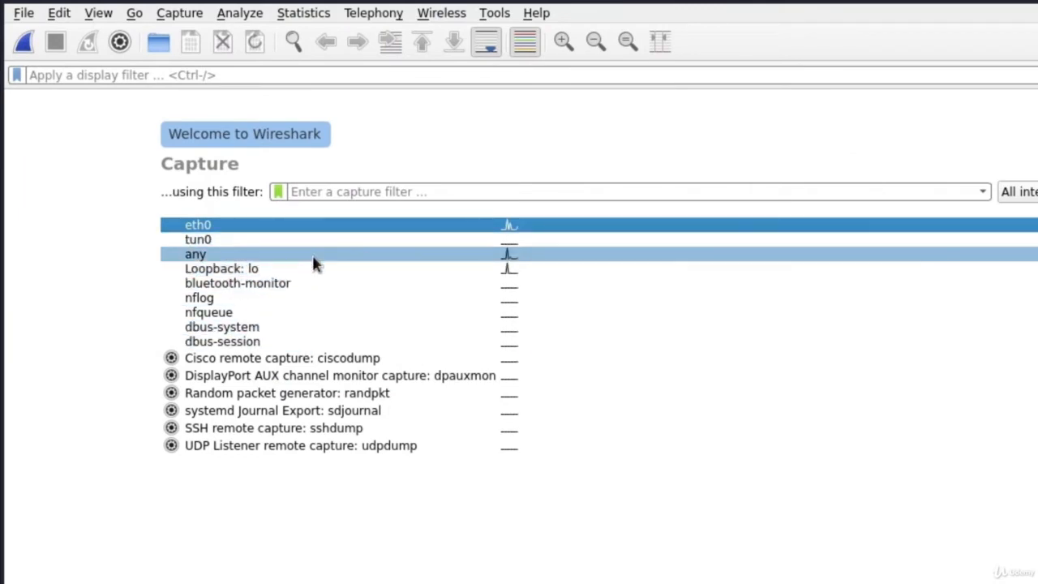
click(198, 240)
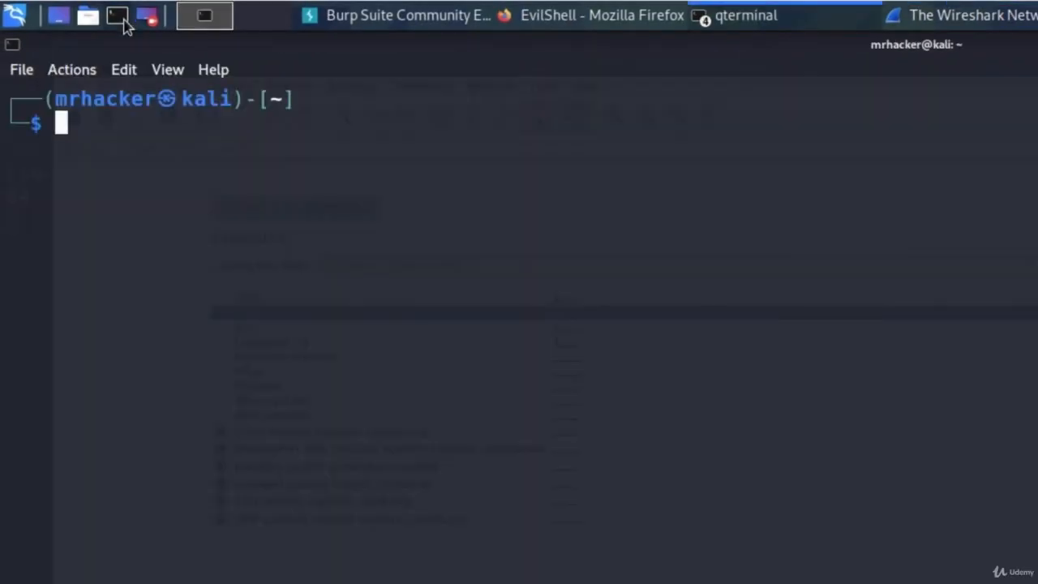
Run ifconfig and pick out tun0 with its address 10.8.172.204
text(ifconfig)
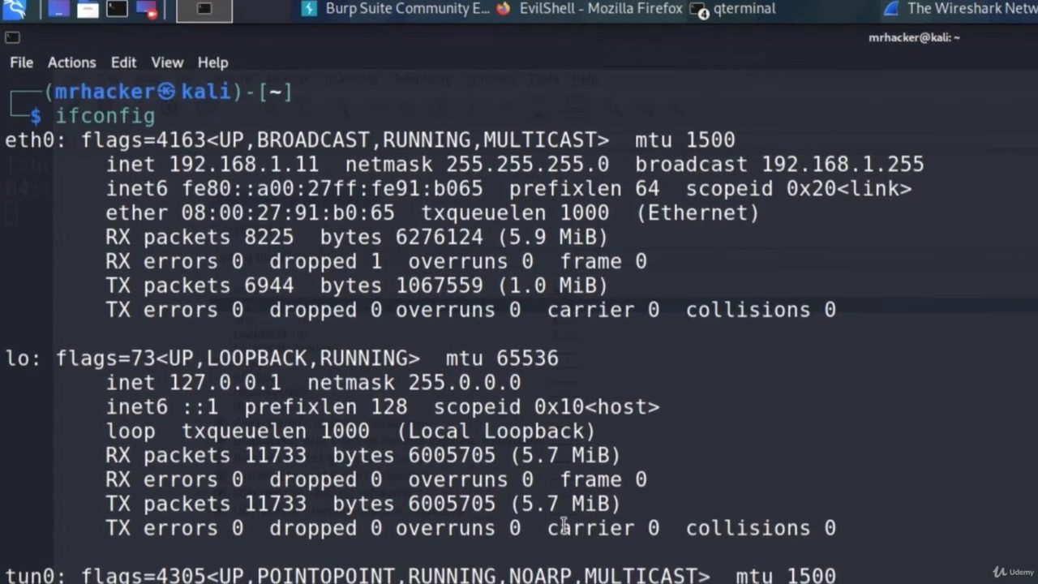
scroll(down, 3)
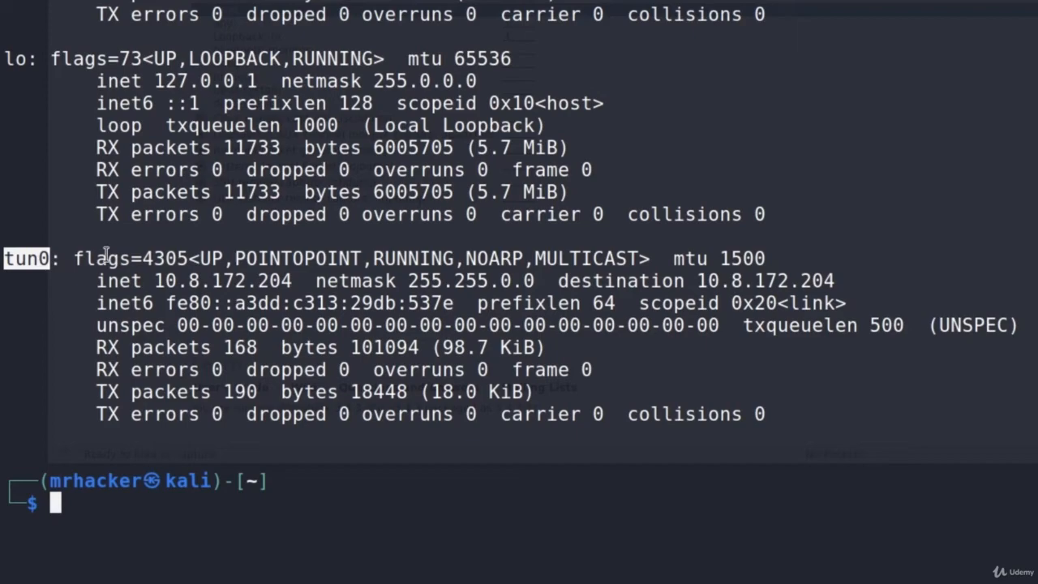
double_click(250, 280)
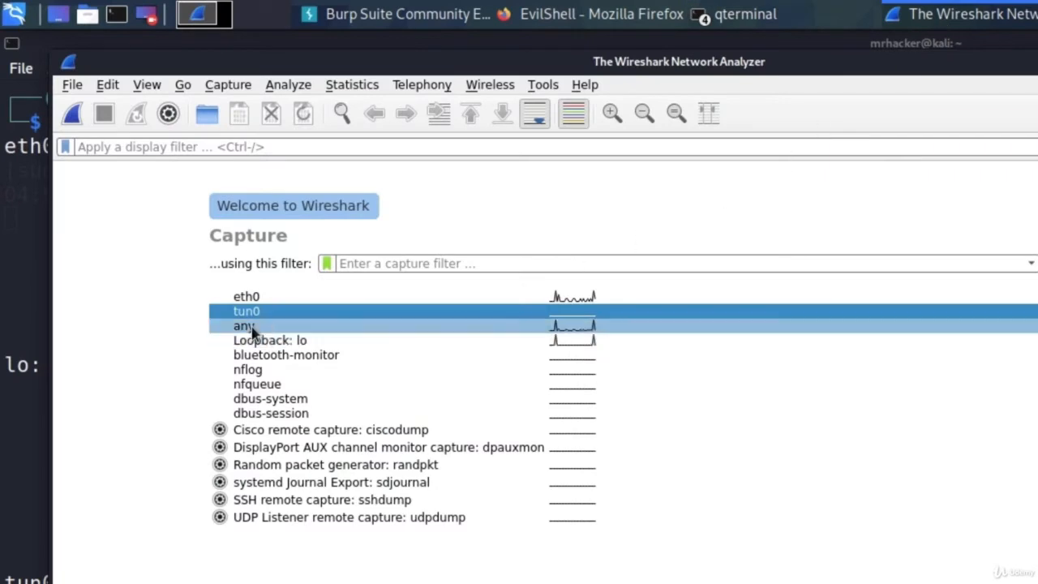
Begin a live capture on tun0 and bring the EvilShell Firefox page forward
double_click(245, 324)
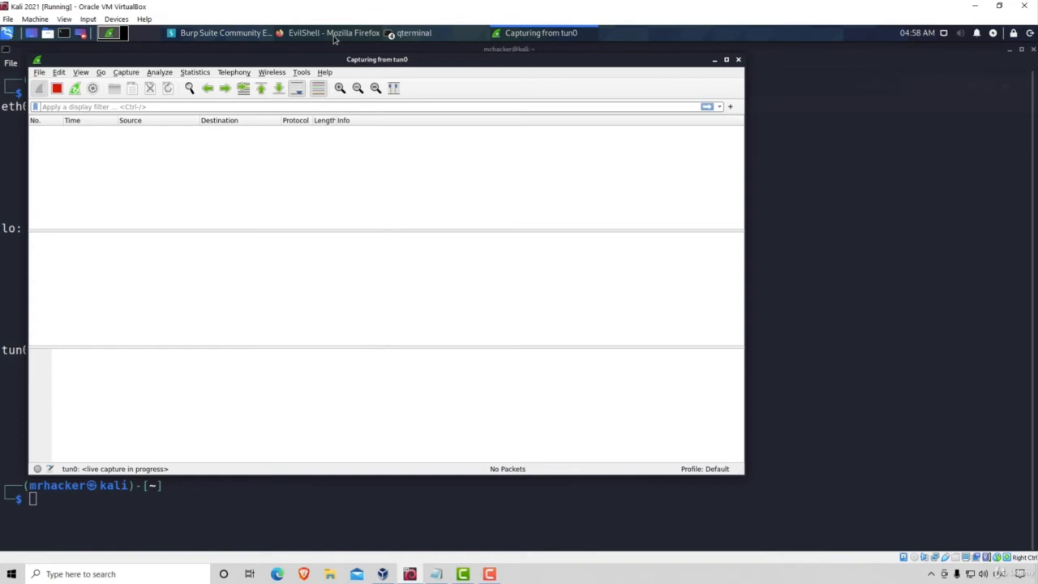
click(332, 32)
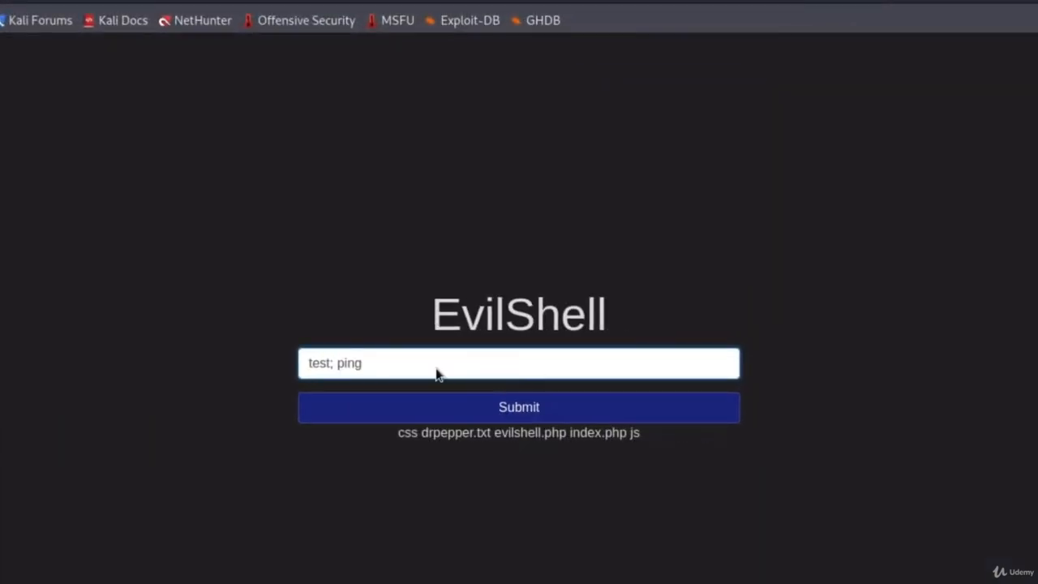
Complete the injection as 'test; ping 10.8.172.204' and return to the tun0 capture
text(10.8.172.204)
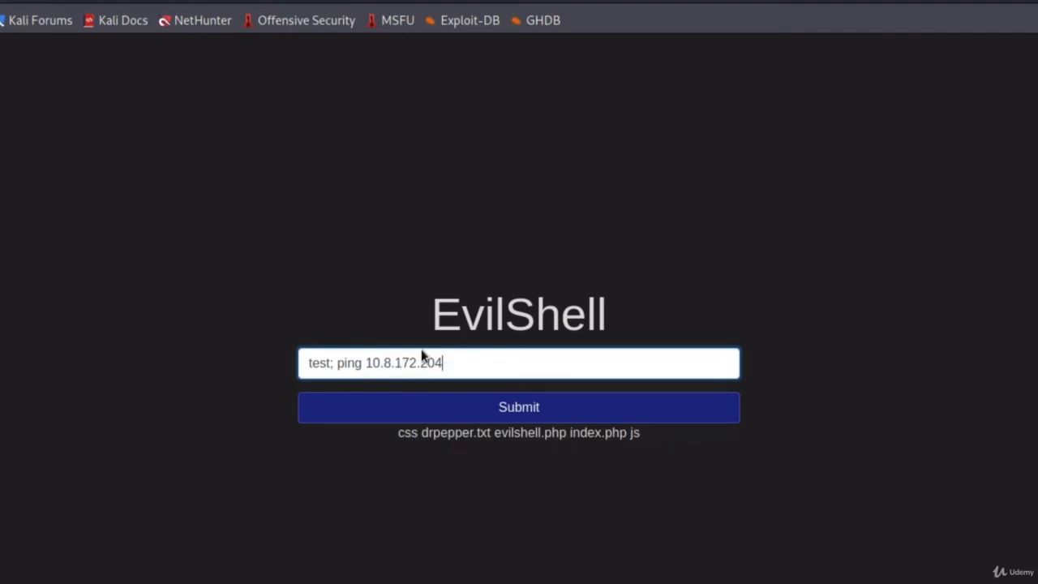
click(519, 407)
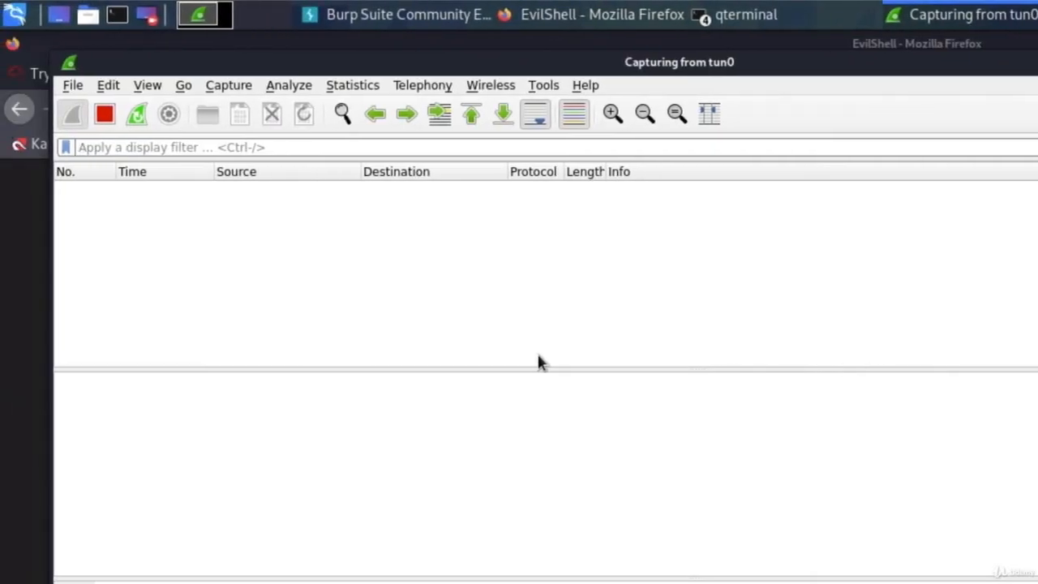
Apply an 'icmp' display filter to the tun0 capture
text(icmp)
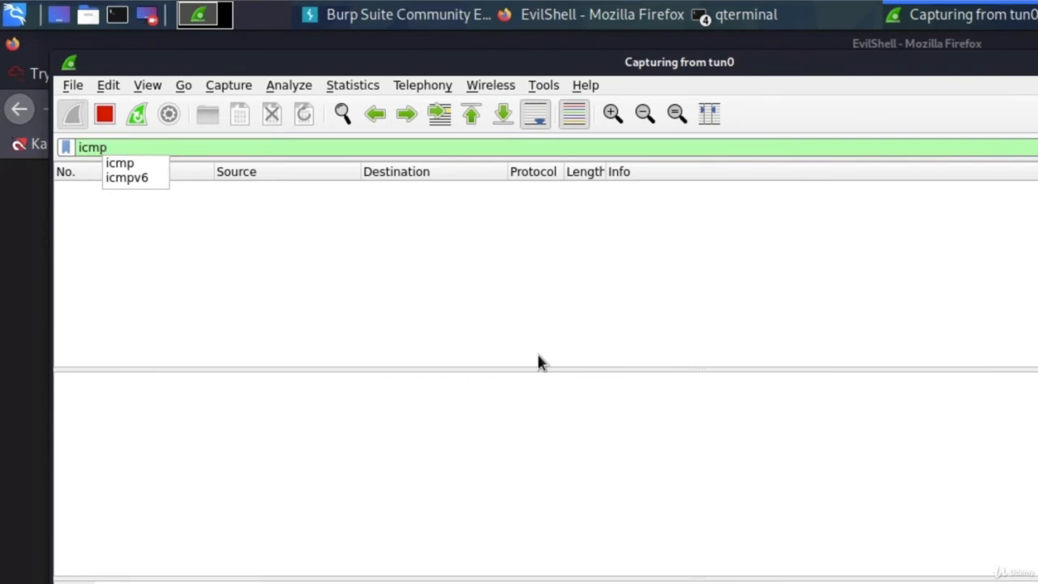
mouse_move(130, 178)
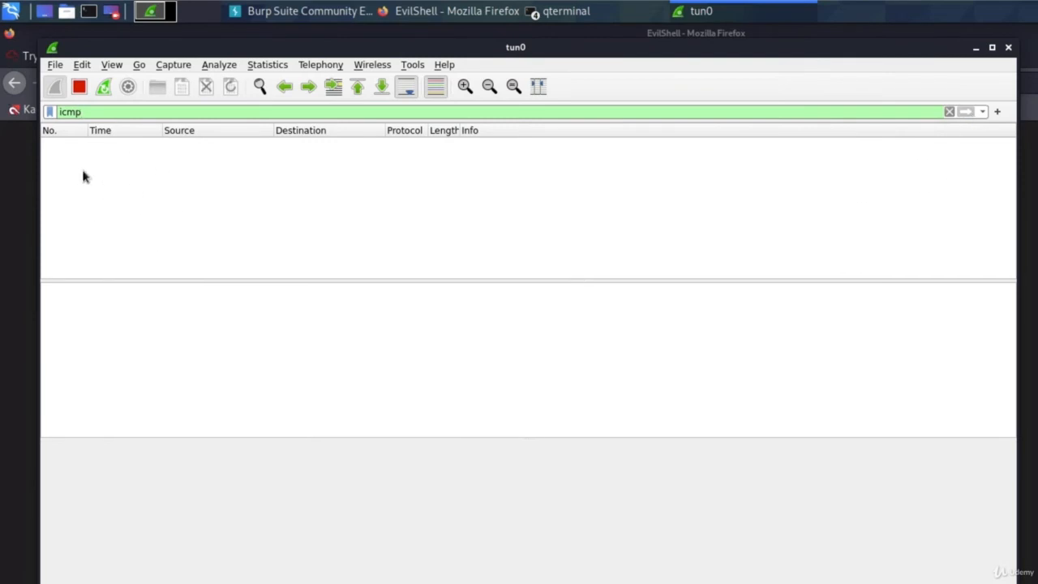
mouse_move(133, 202)
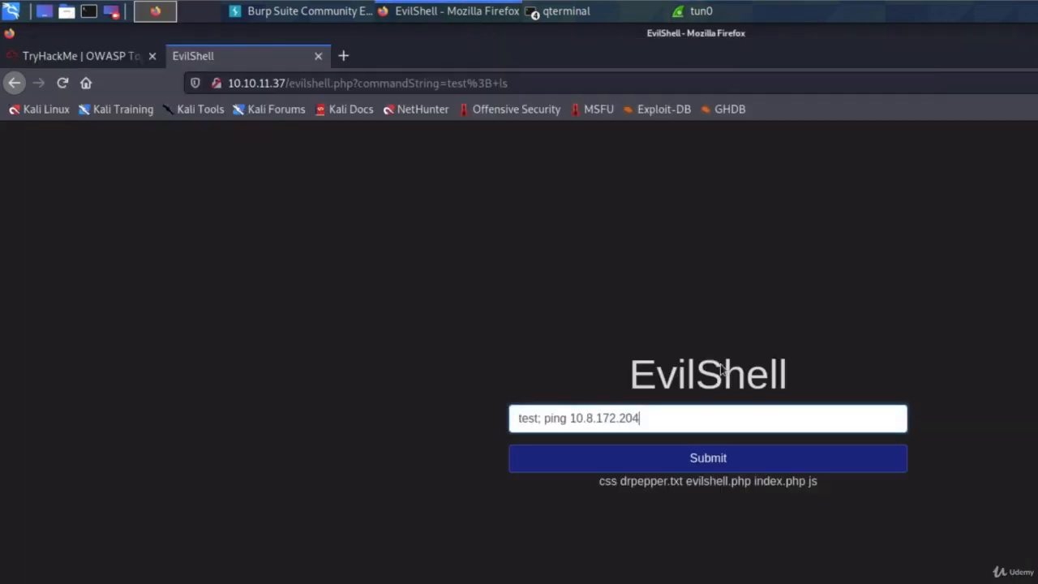
Go fullscreen and append '-c 5' so the ping sends five packets
key(F11)
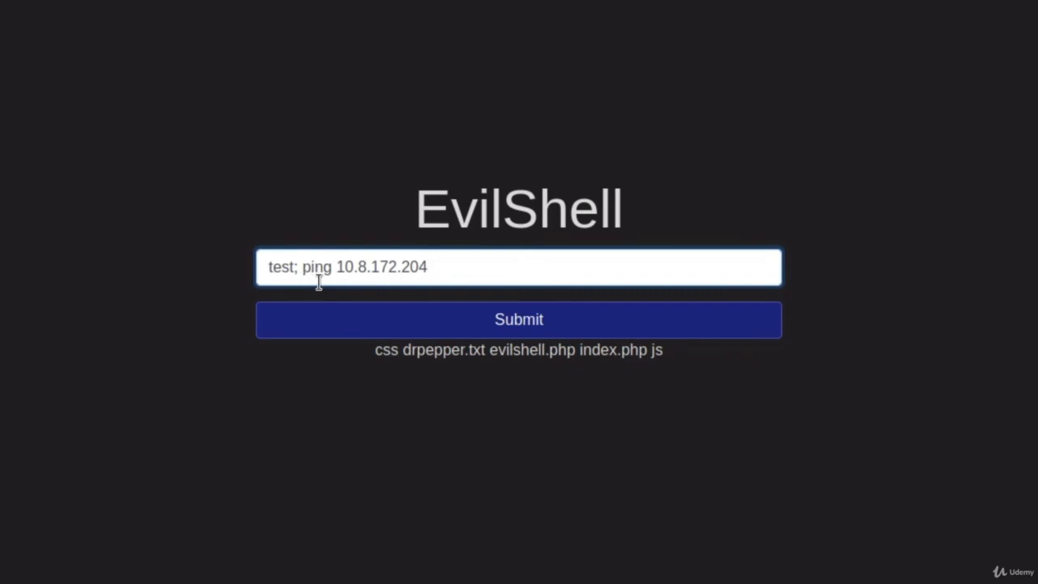
mouse_move(353, 273)
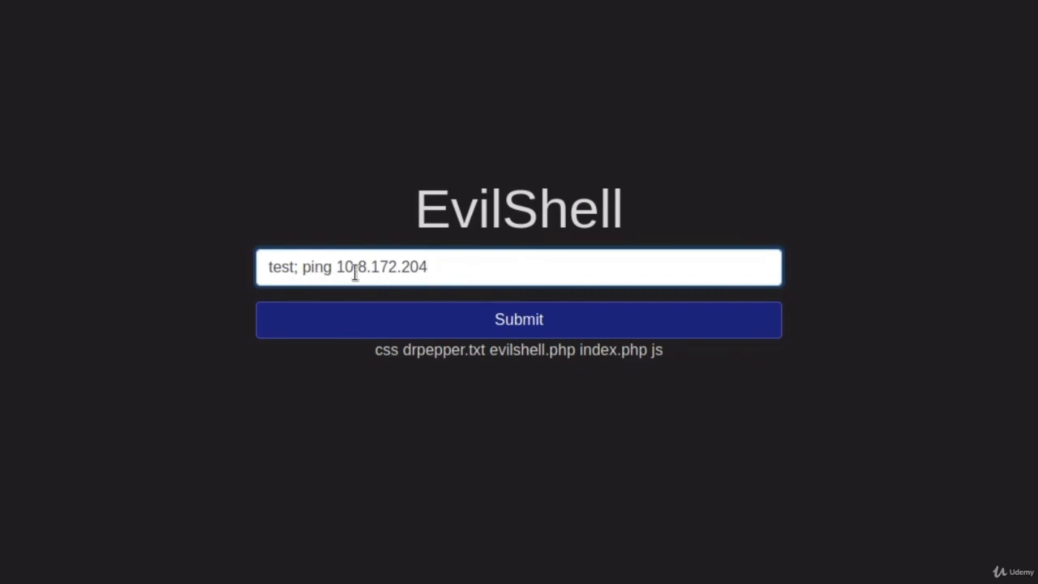
mouse_move(467, 286)
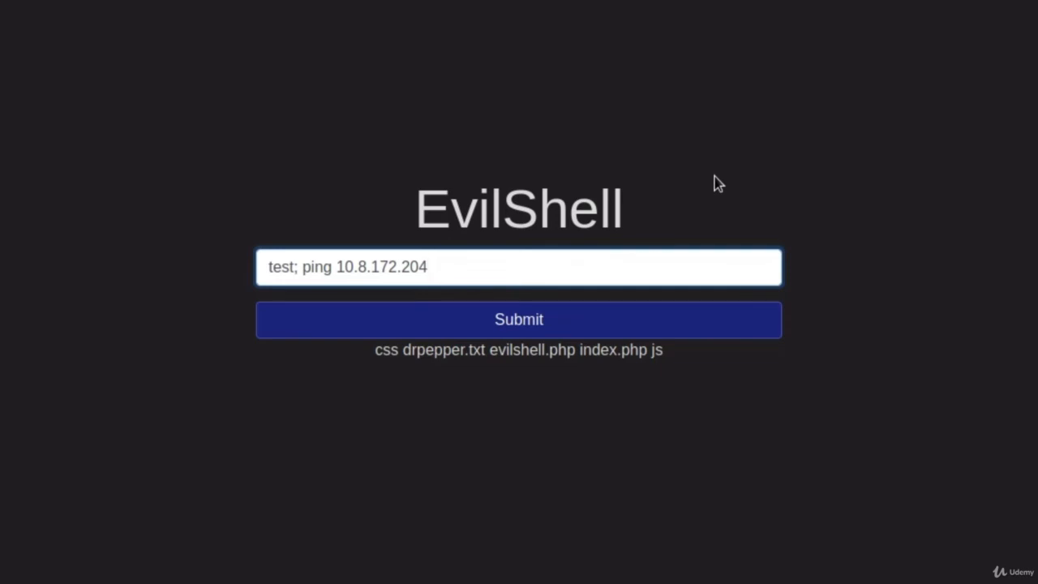
text(-)
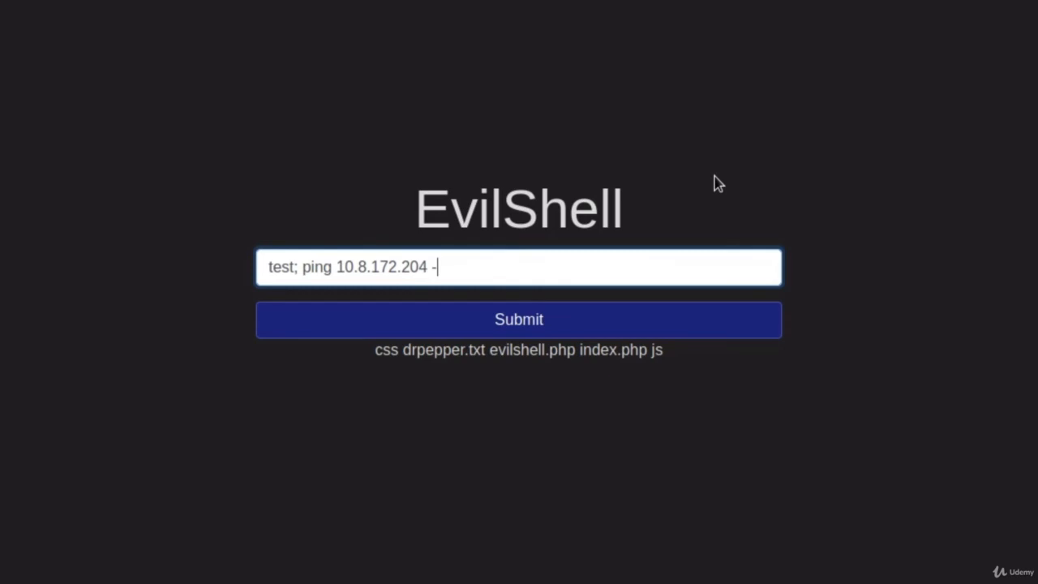
text(c)
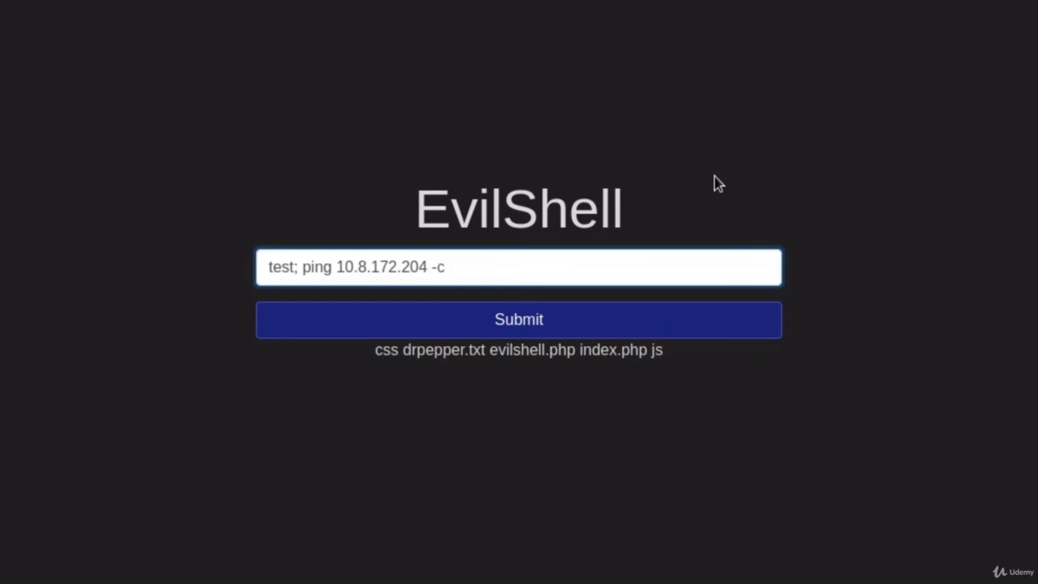
text(5)
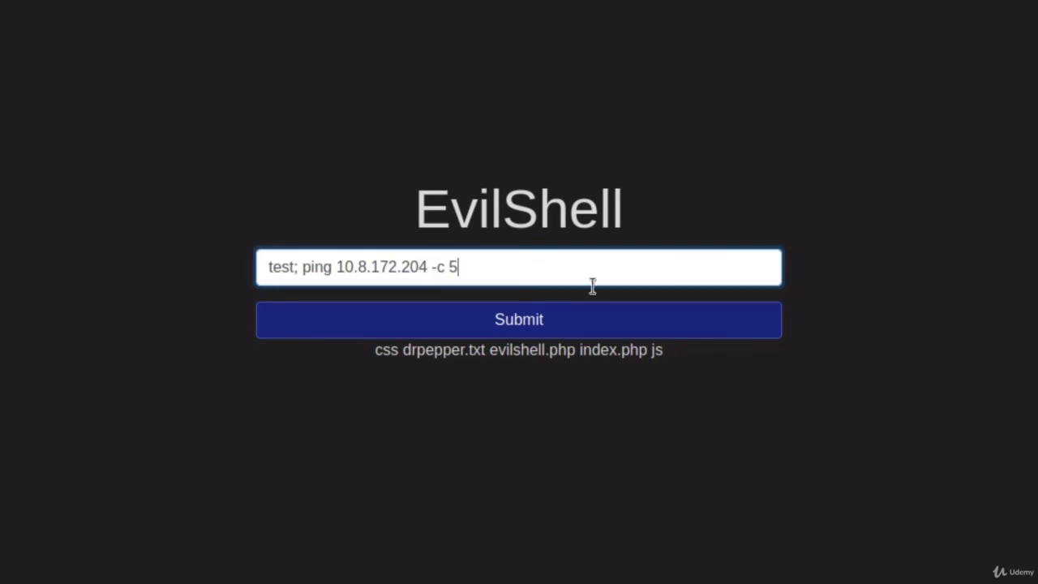
mouse_move(349, 276)
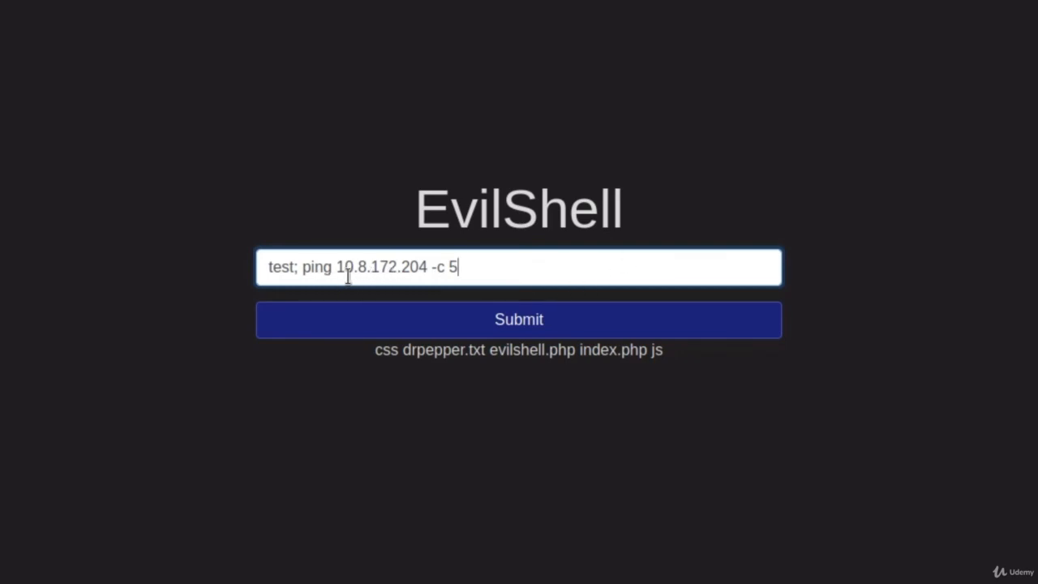
mouse_move(442, 279)
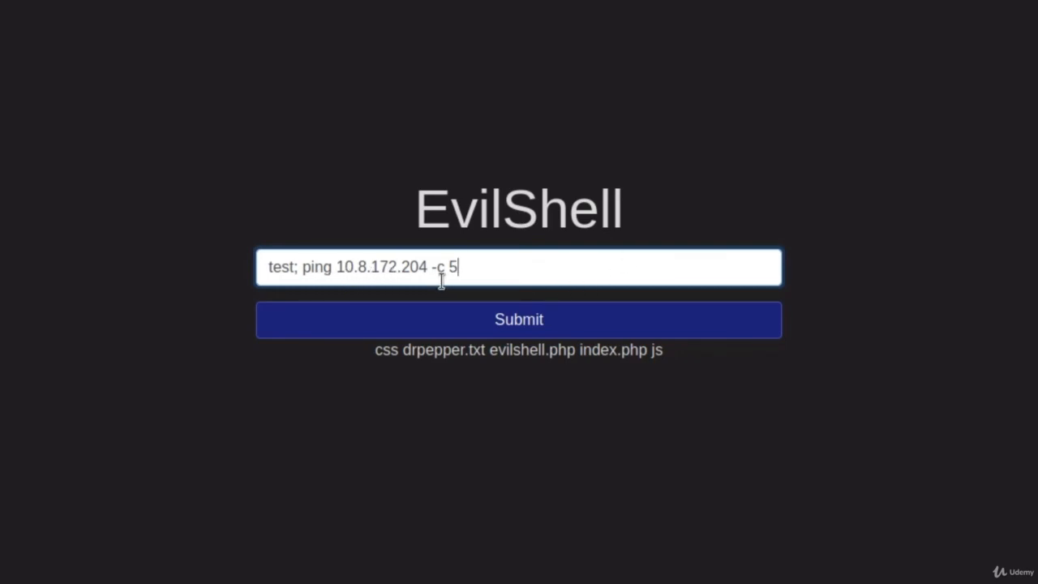
mouse_move(821, 185)
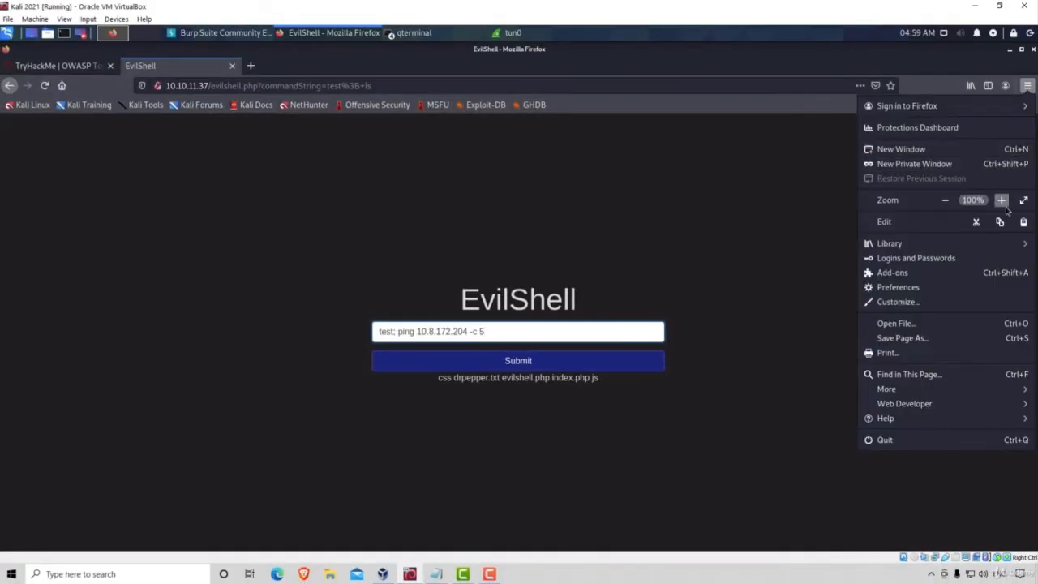
Zoom the page, submit the injected ping to get five replies, then show the Wireshark capture
click(1001, 202)
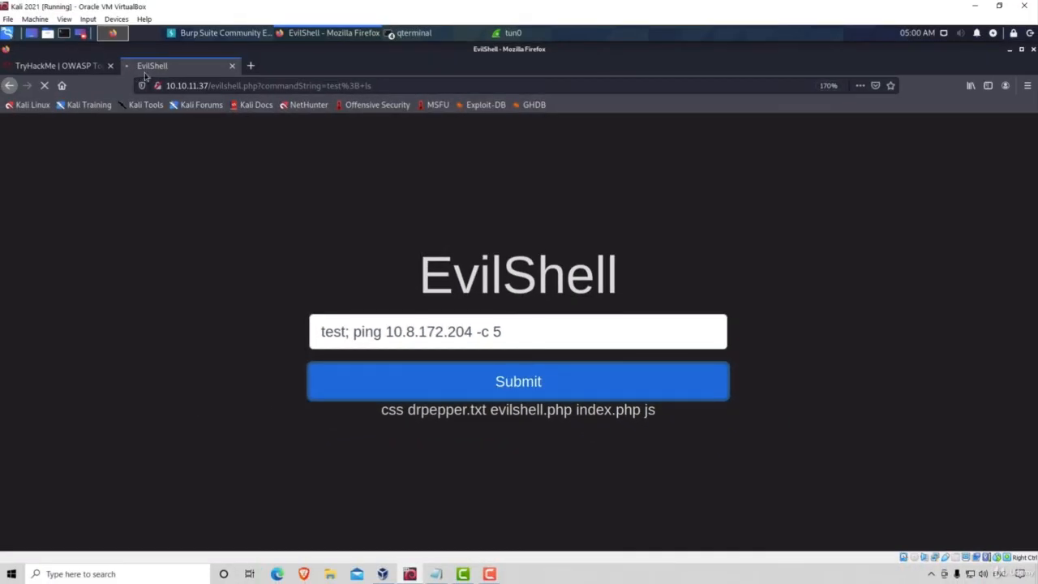
click(519, 382)
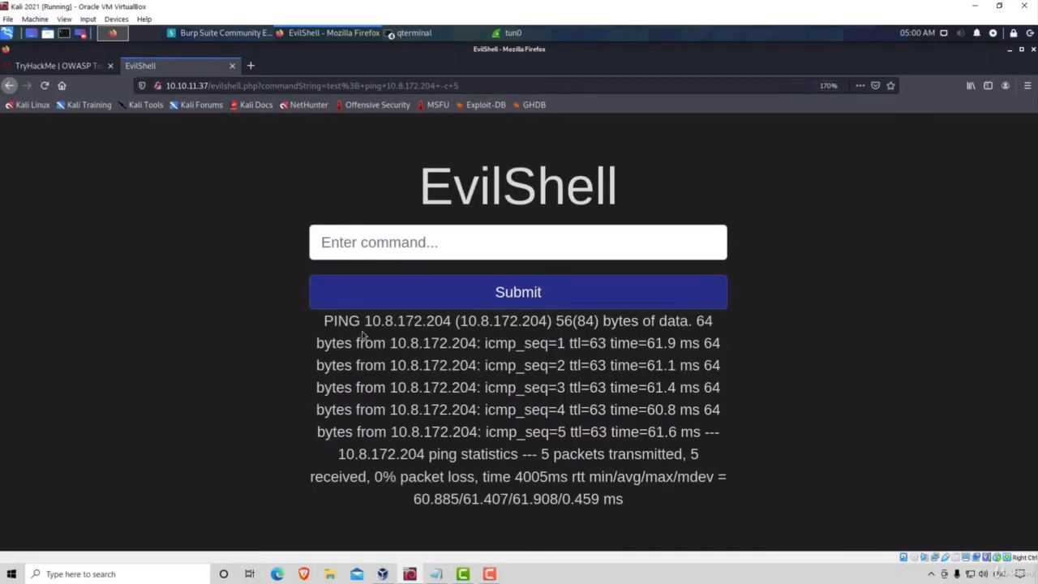
mouse_move(691, 534)
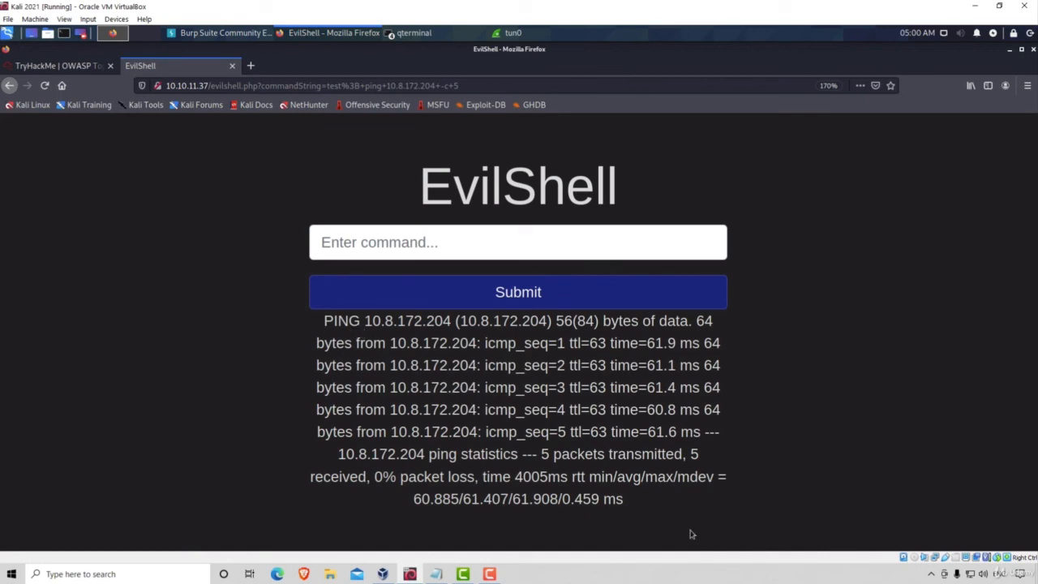
click(513, 33)
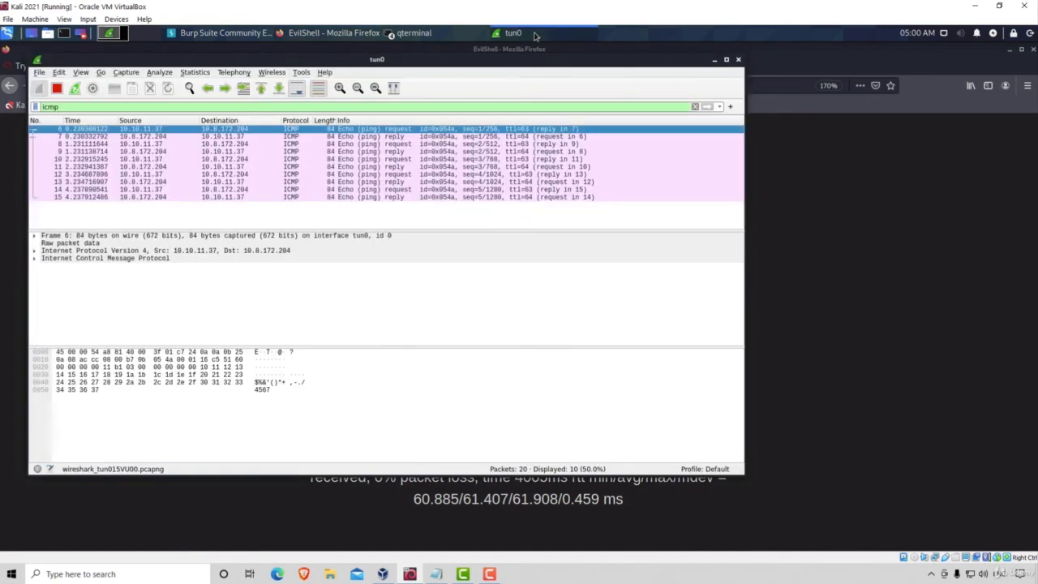
Compare the ping output with the captured ICMP echo packets, then return to the TryHackMe room tab
click(727, 58)
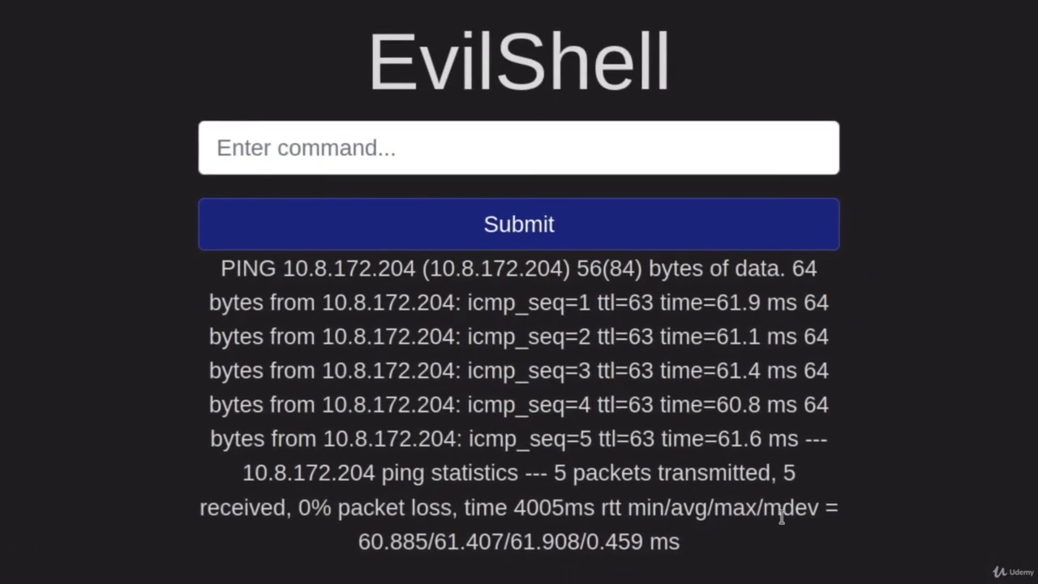
mouse_move(177, 285)
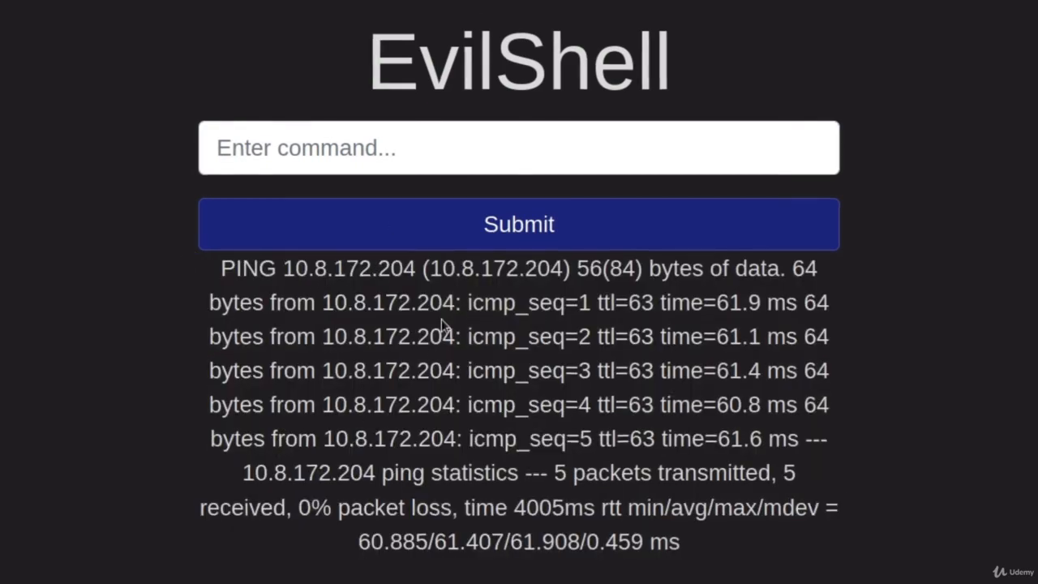
click(891, 13)
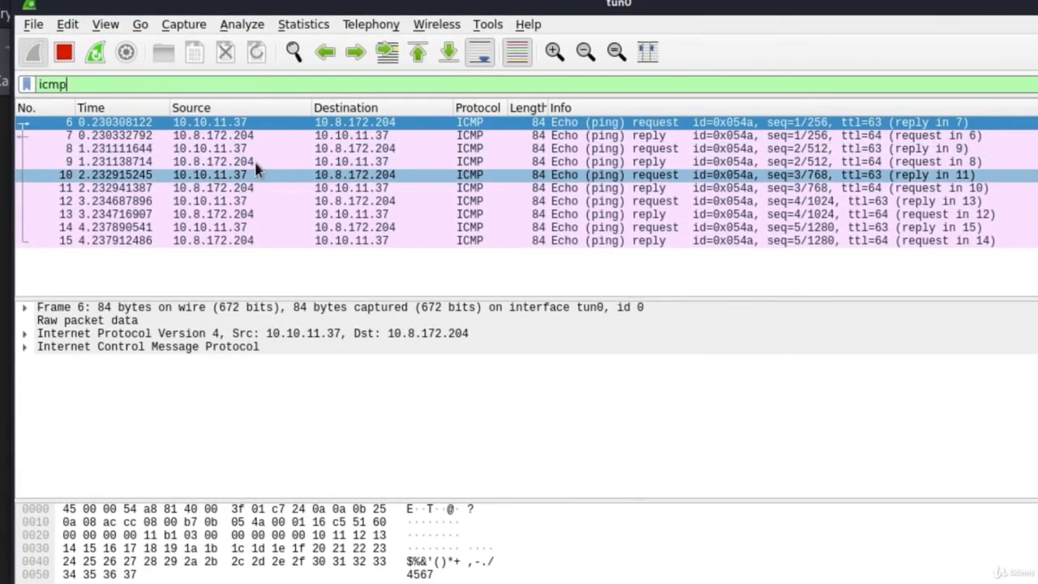
mouse_move(302, 180)
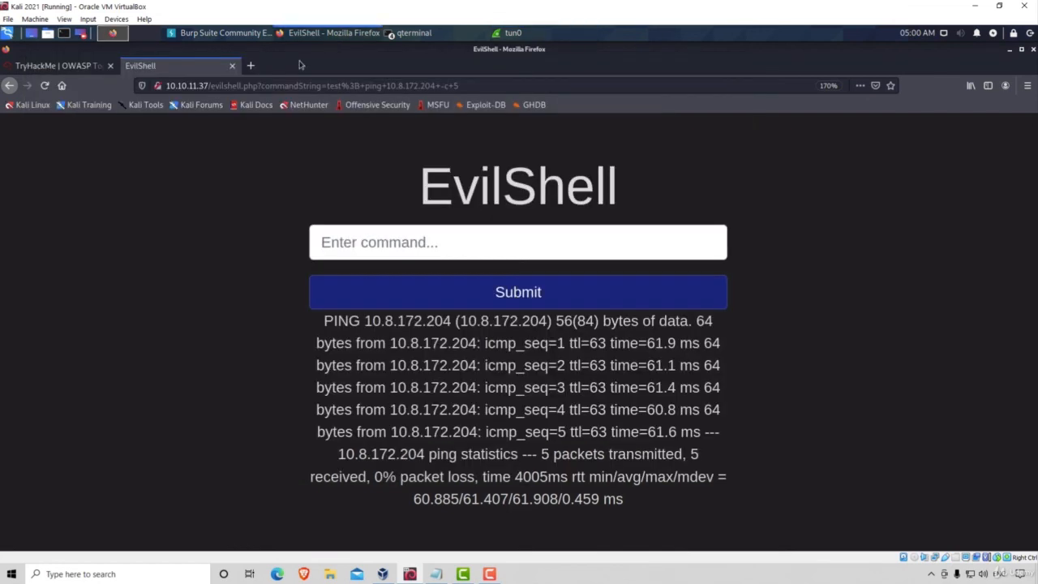
click(57, 65)
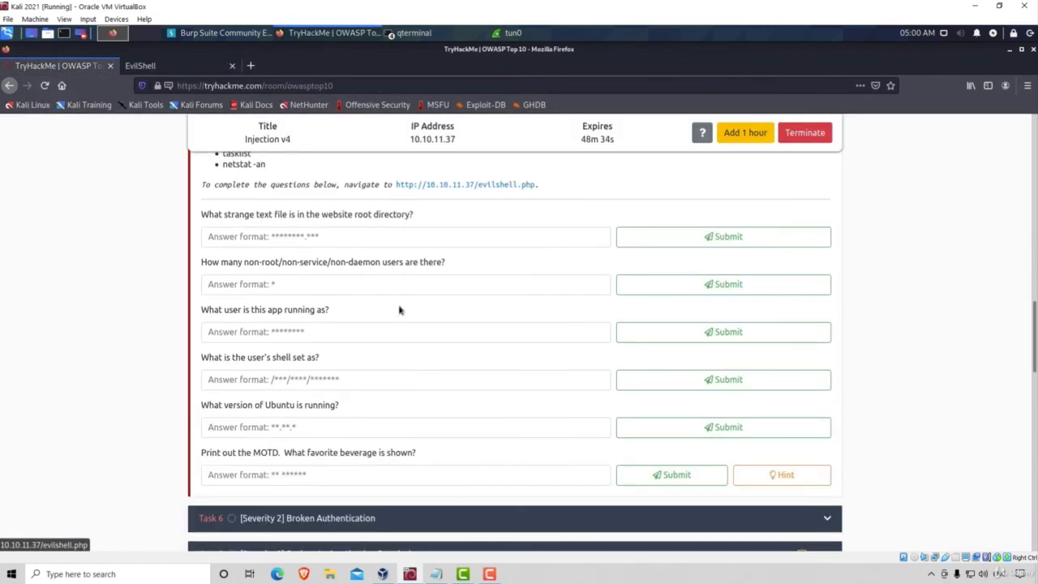